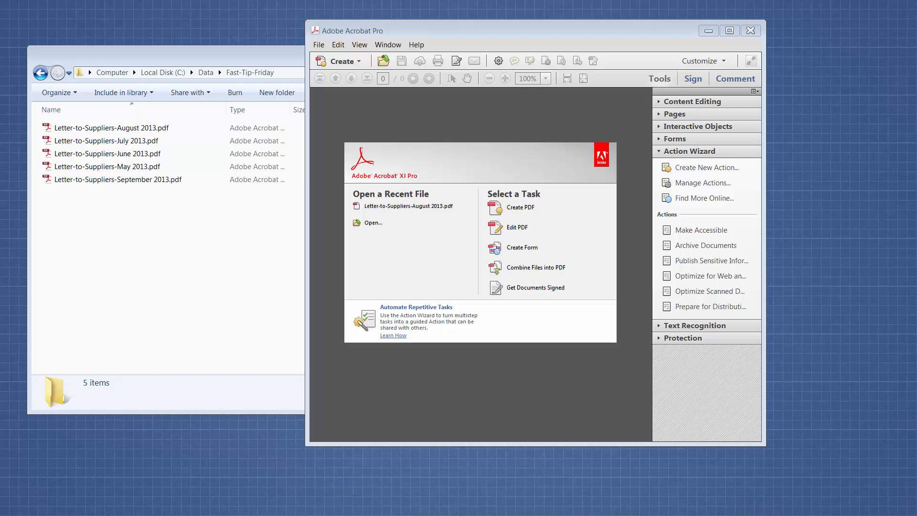
pyautogui.moveTo(179, 240)
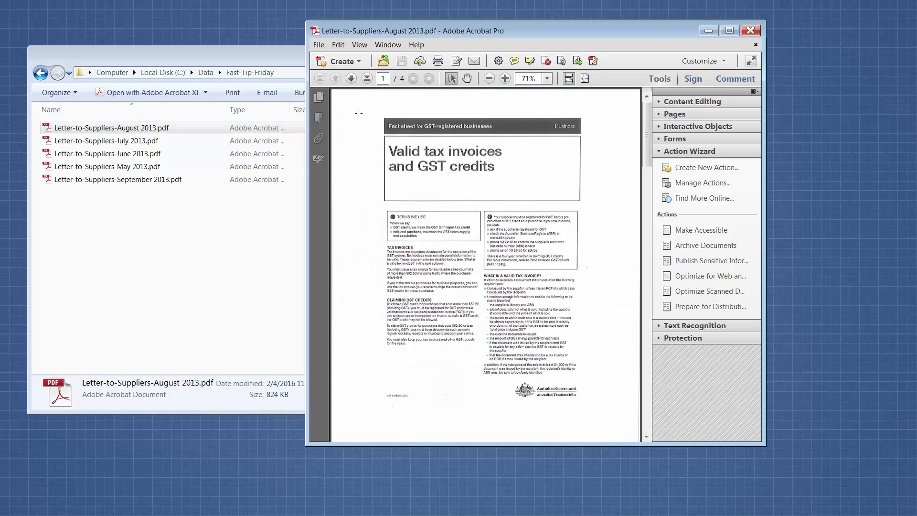
# Page through the supplier letter, then open and check the July and June 2013 letters
pyautogui.click(351, 78)
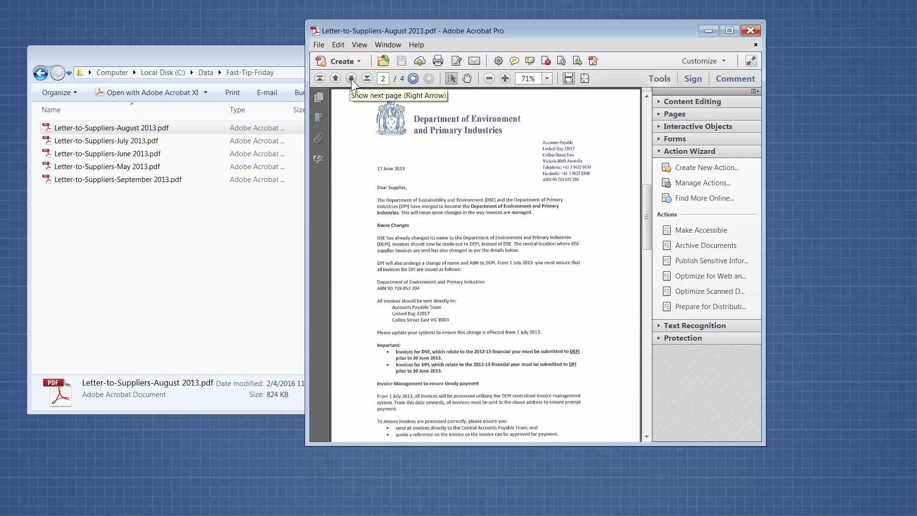
pyautogui.click(367, 78)
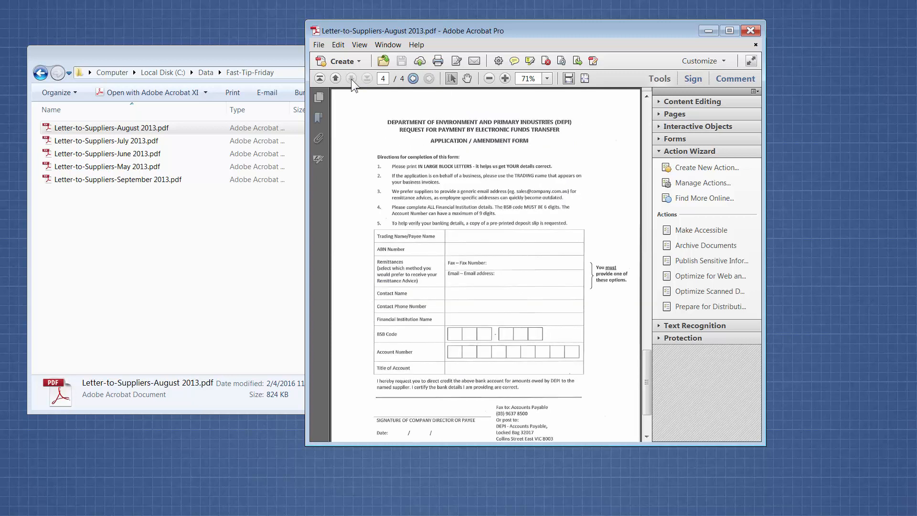
pyautogui.click(352, 78)
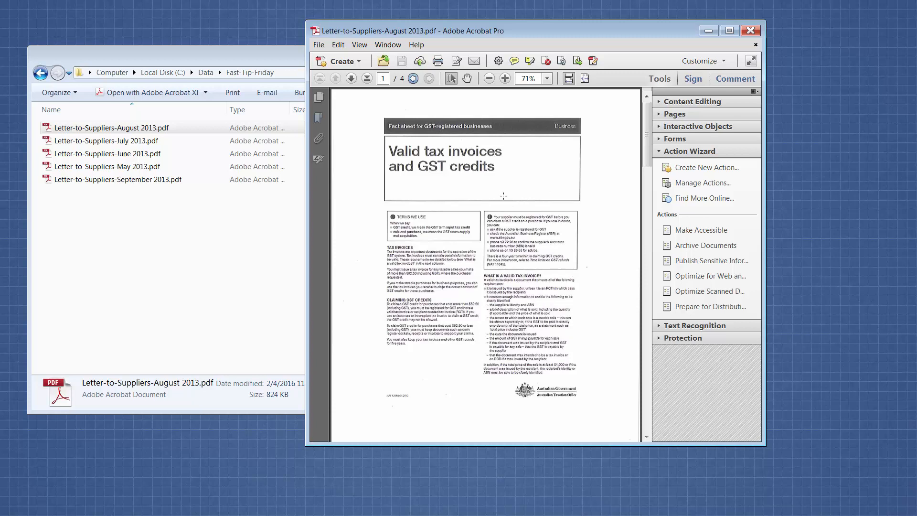
pyautogui.moveTo(474, 261)
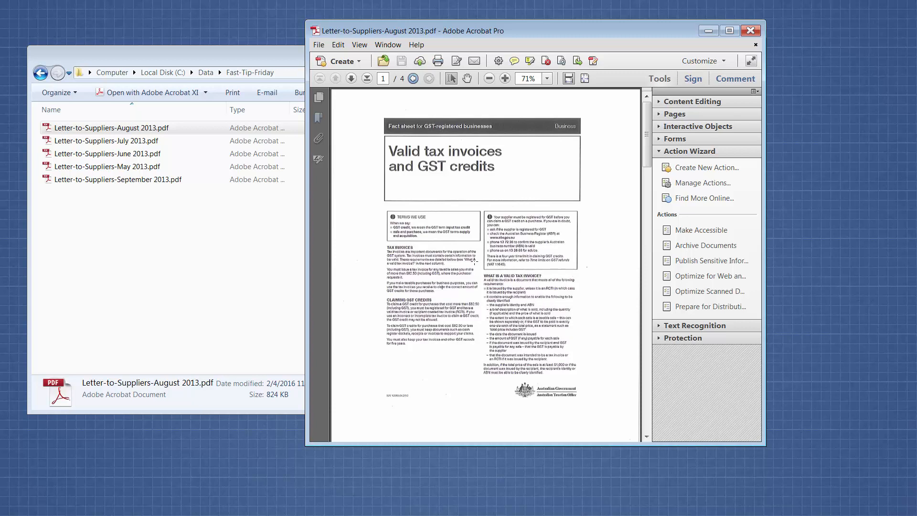
pyautogui.moveTo(751, 49)
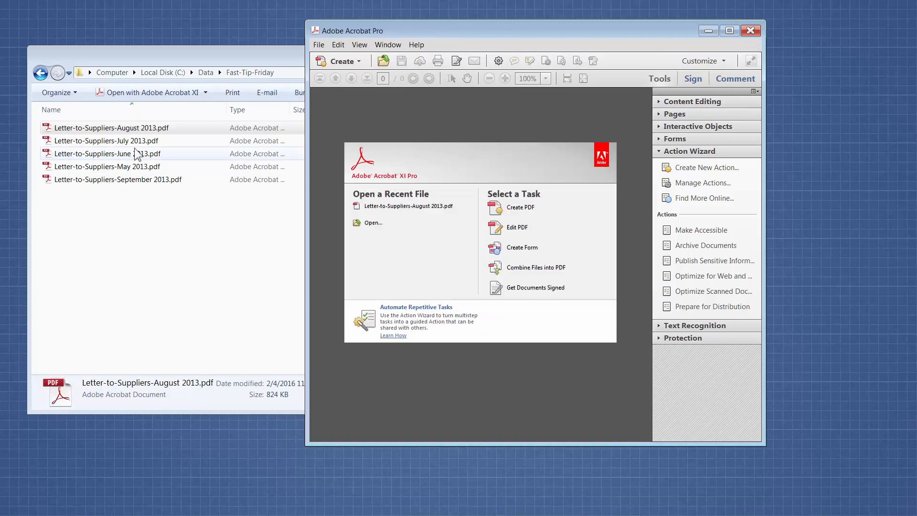
pyautogui.doubleClick(105, 140)
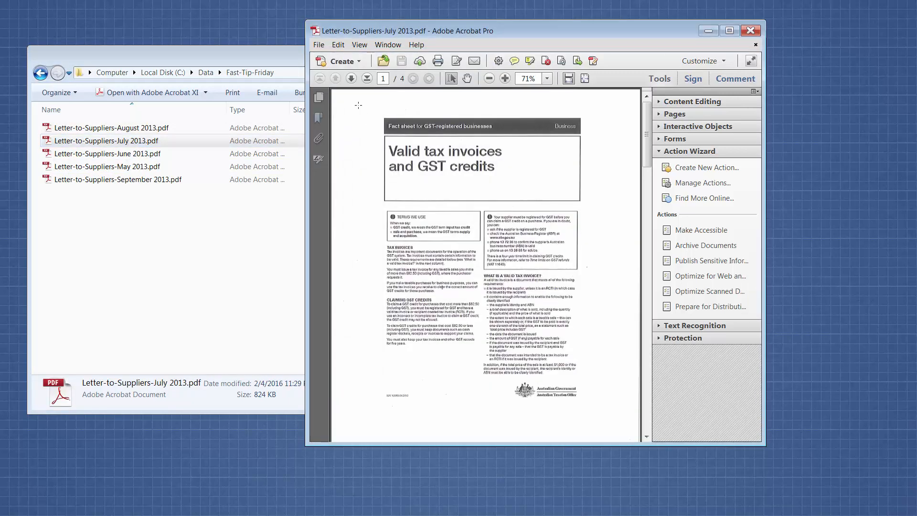
pyautogui.click(350, 78)
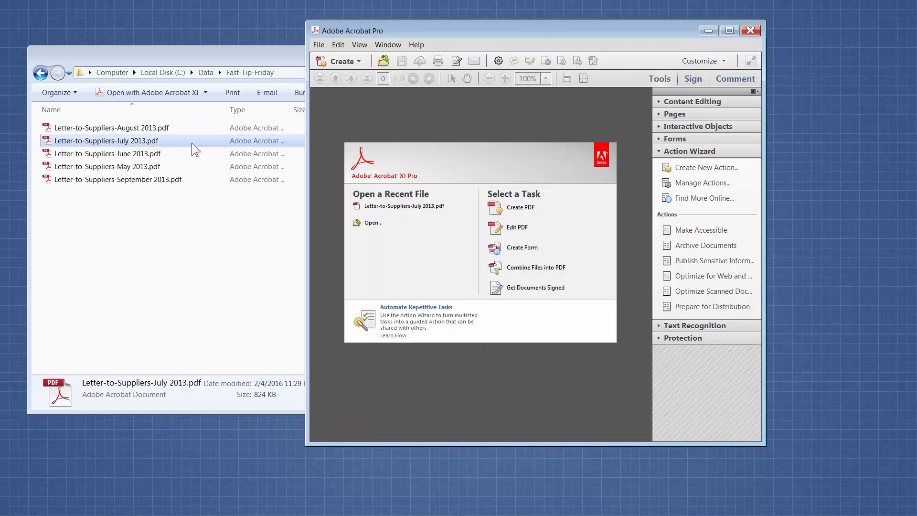
pyautogui.doubleClick(107, 153)
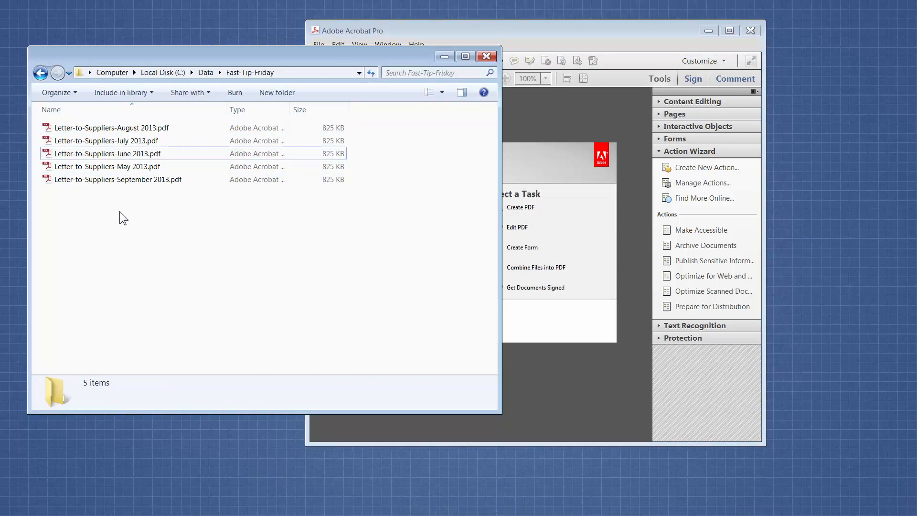
pyautogui.moveTo(136, 234)
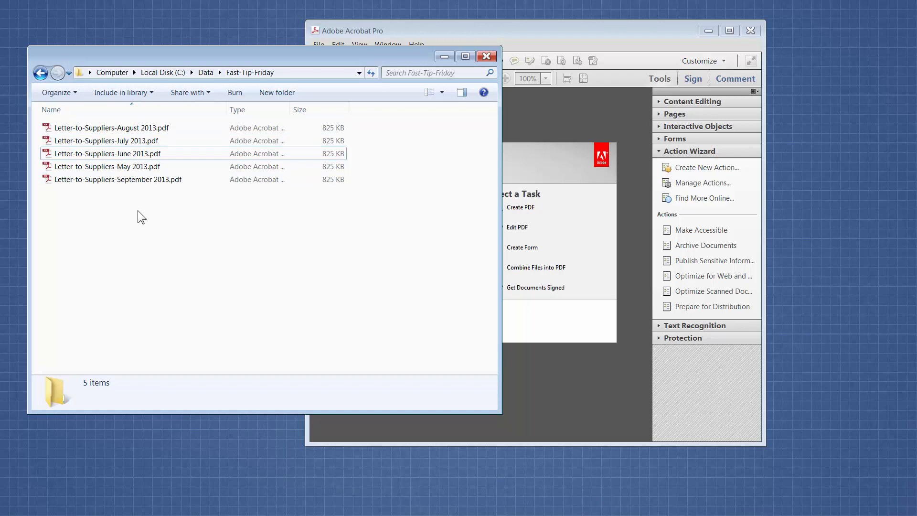
pyautogui.click(105, 141)
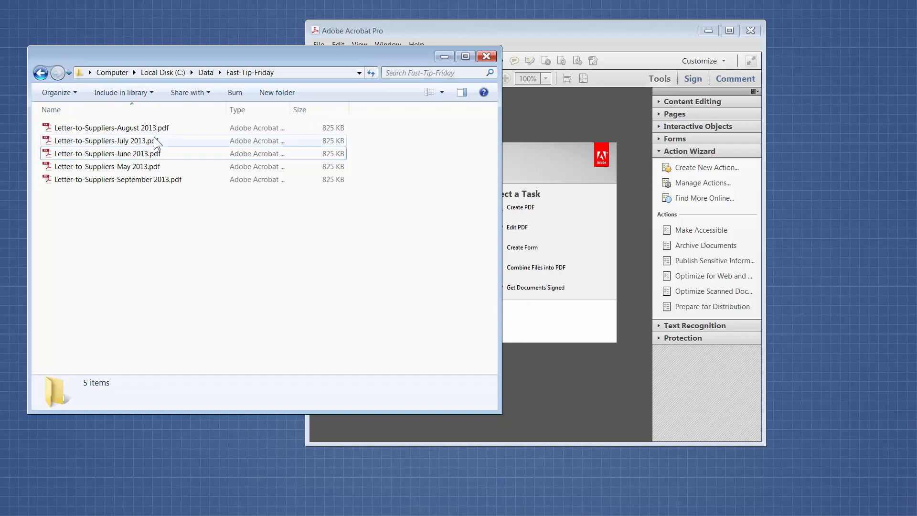
pyautogui.click(107, 153)
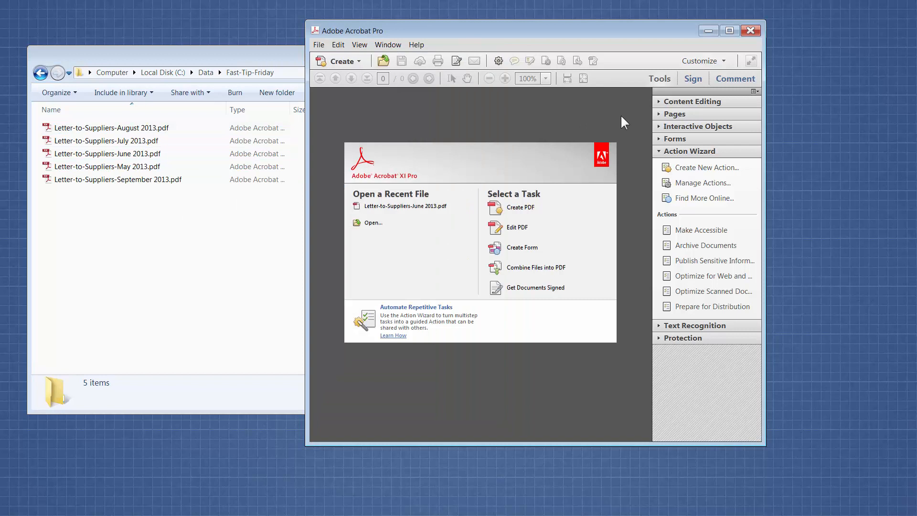
pyautogui.moveTo(659, 79)
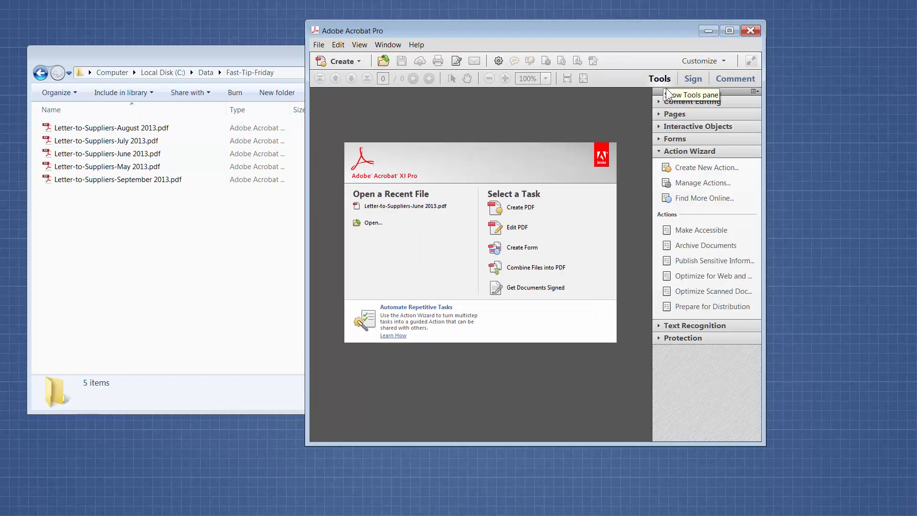
# Expand the Action Wizard tools, glance at Help, and begin creating a new action
pyautogui.click(690, 151)
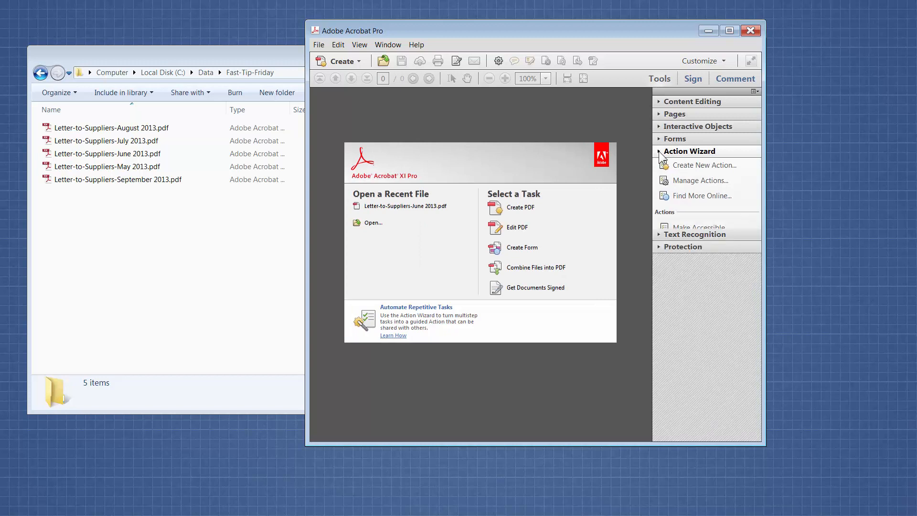
pyautogui.click(689, 151)
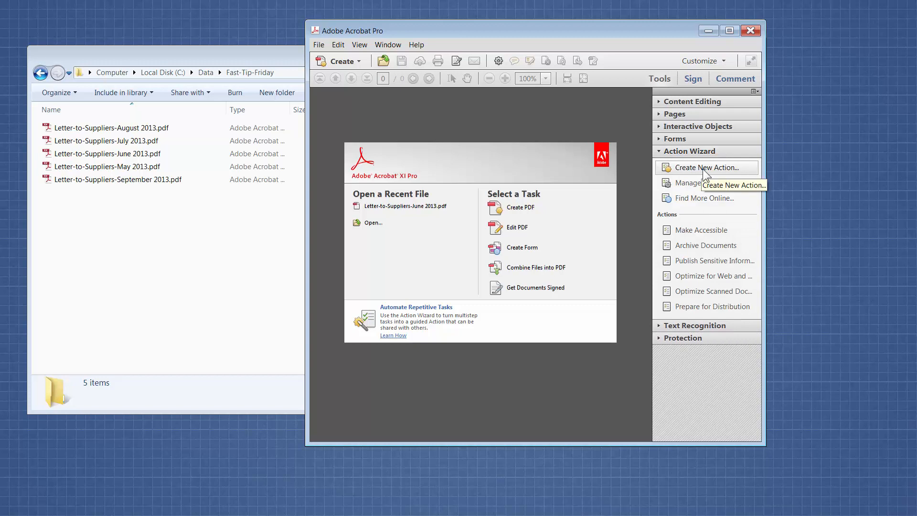
pyautogui.moveTo(420, 45)
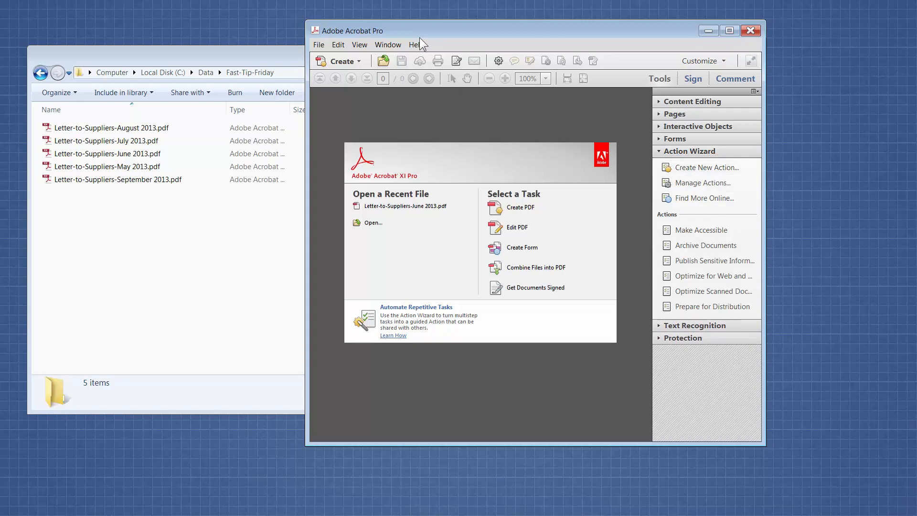
pyautogui.click(416, 44)
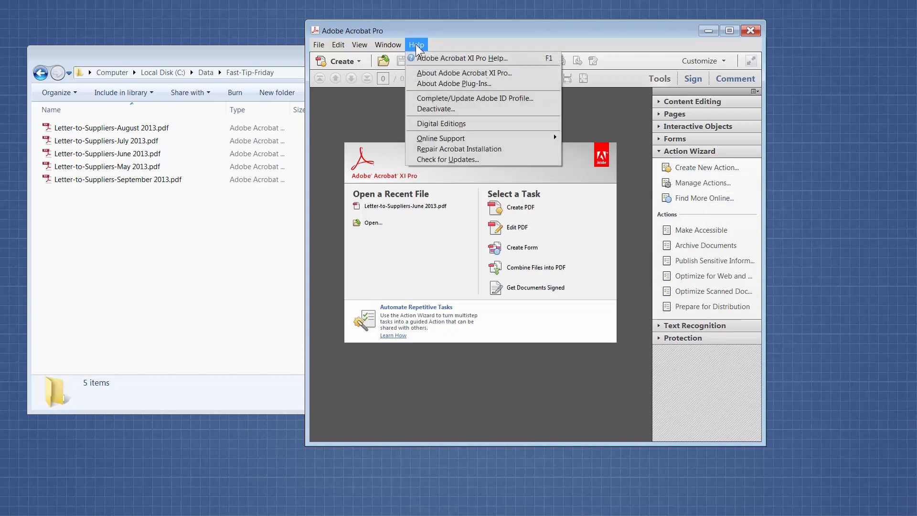
pyautogui.click(416, 44)
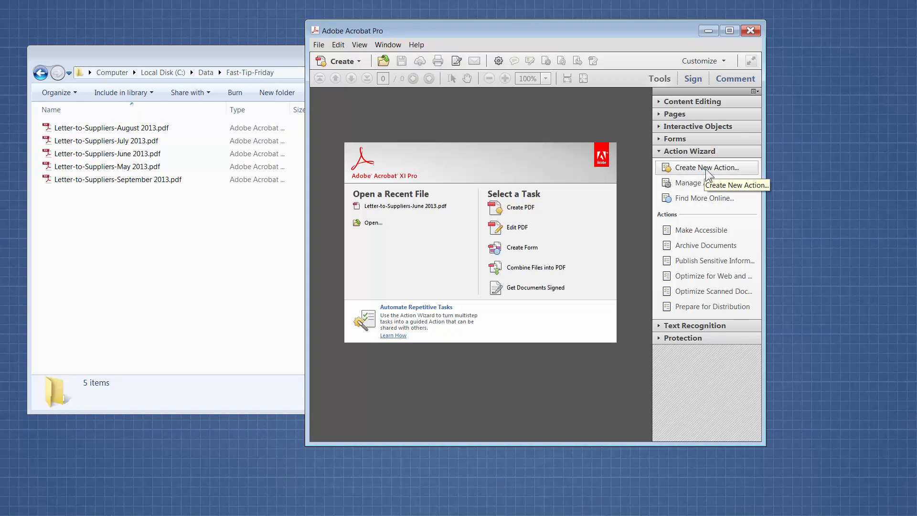
pyautogui.click(706, 168)
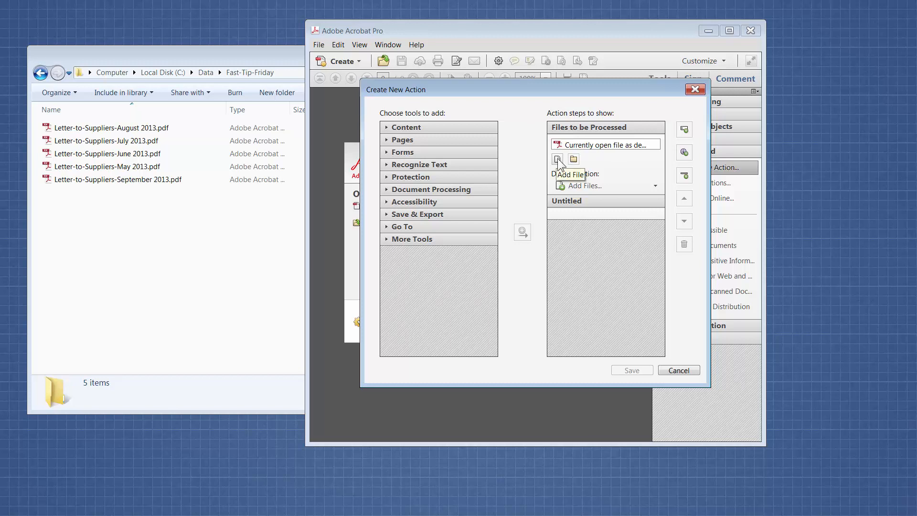
# Add the five supplier letters, August through September 2013, as the action's files
pyautogui.click(559, 159)
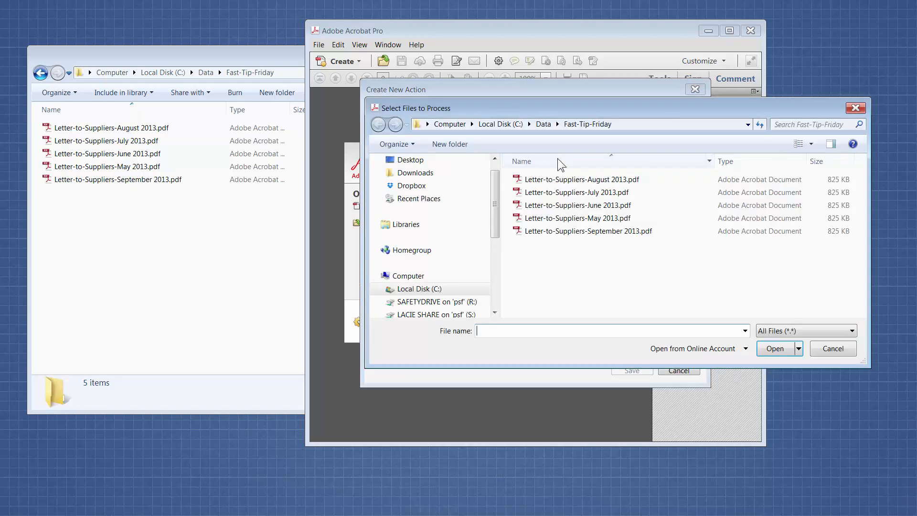
pyautogui.click(579, 179)
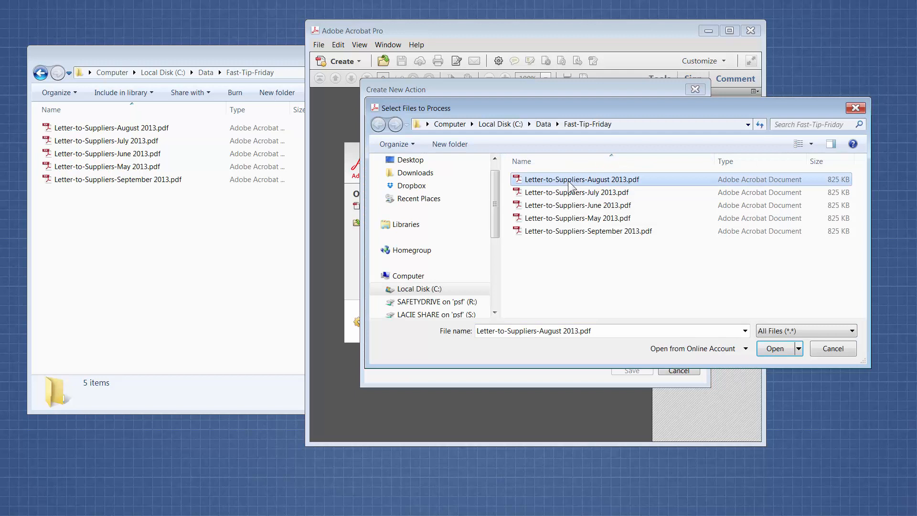
pyautogui.click(587, 231)
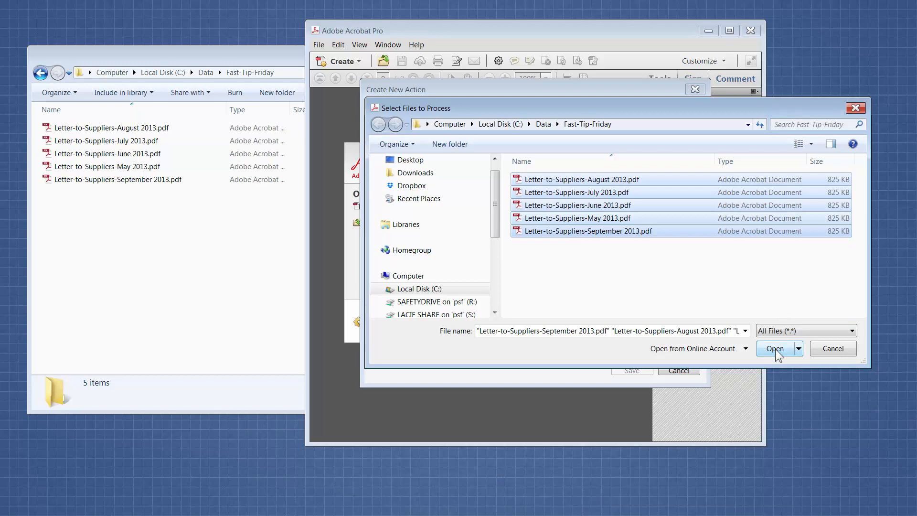
pyautogui.click(774, 349)
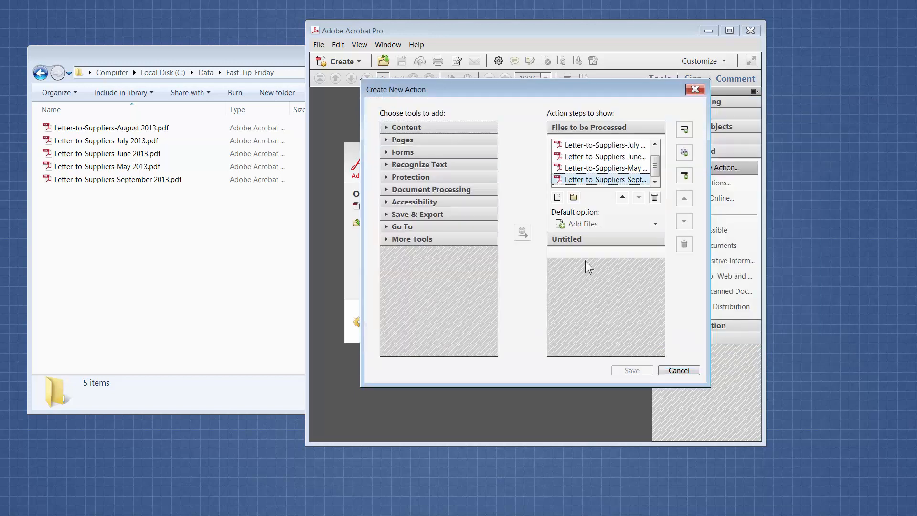
pyautogui.moveTo(602, 180)
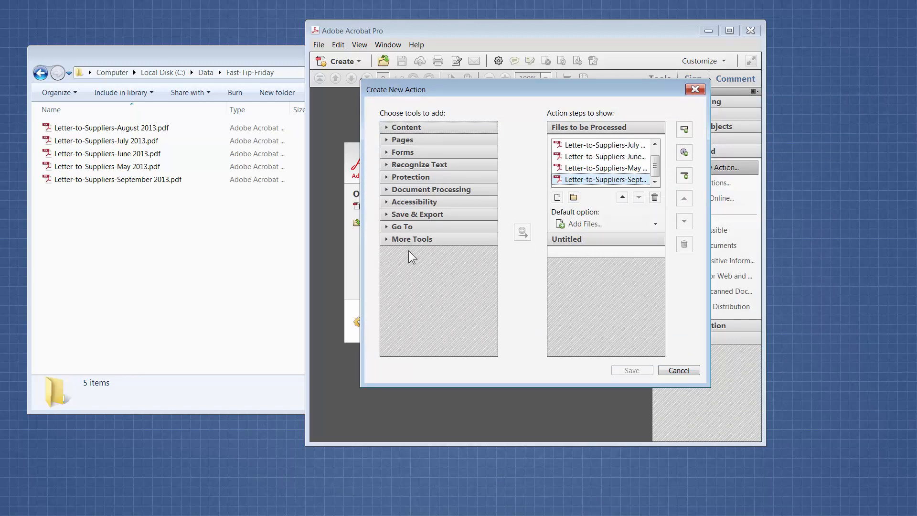
# Add an Execute JavaScript step from More Tools and open its script editor
pyautogui.click(412, 239)
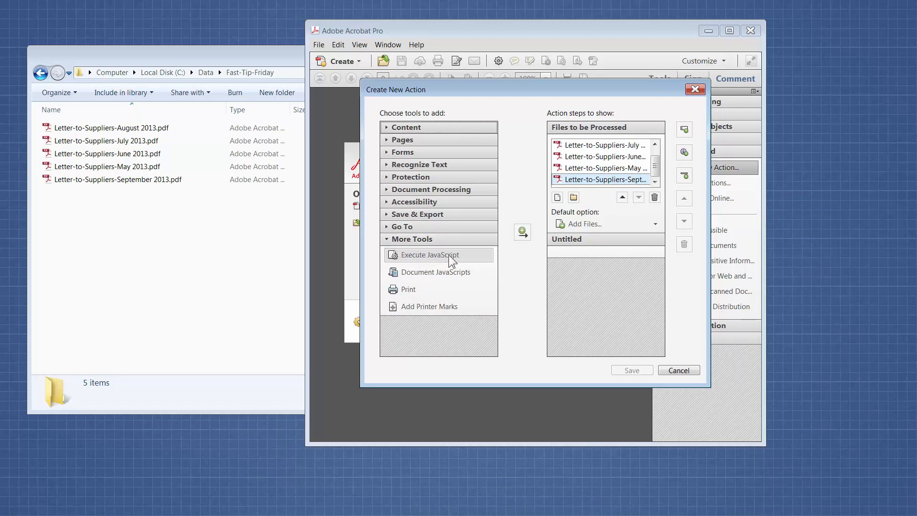
pyautogui.moveTo(521, 232)
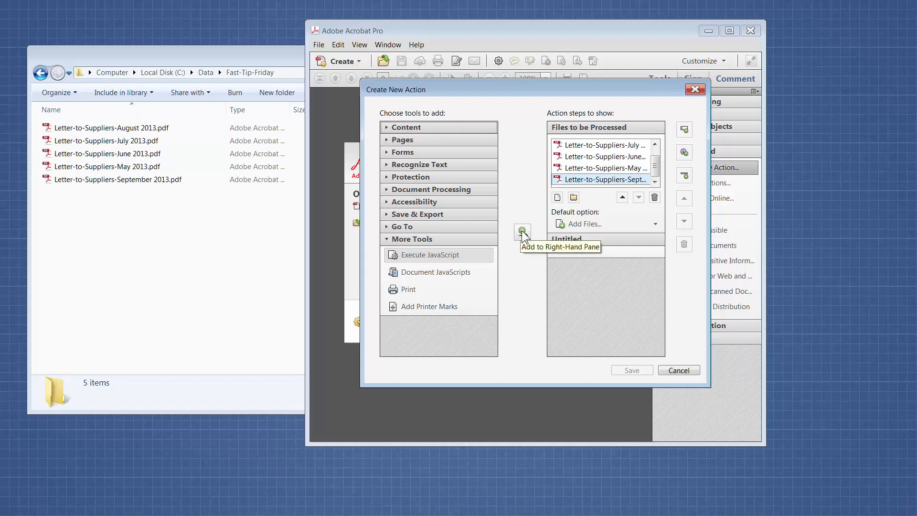
pyautogui.click(522, 230)
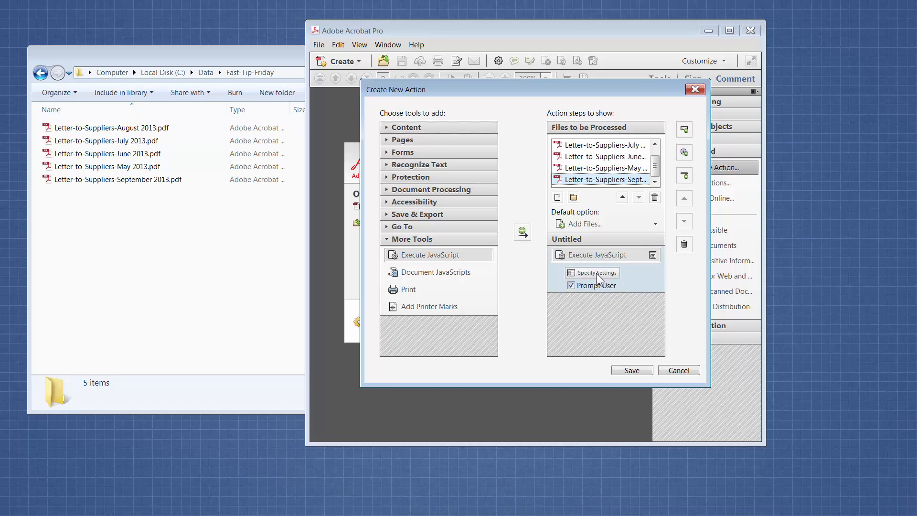
pyautogui.click(591, 273)
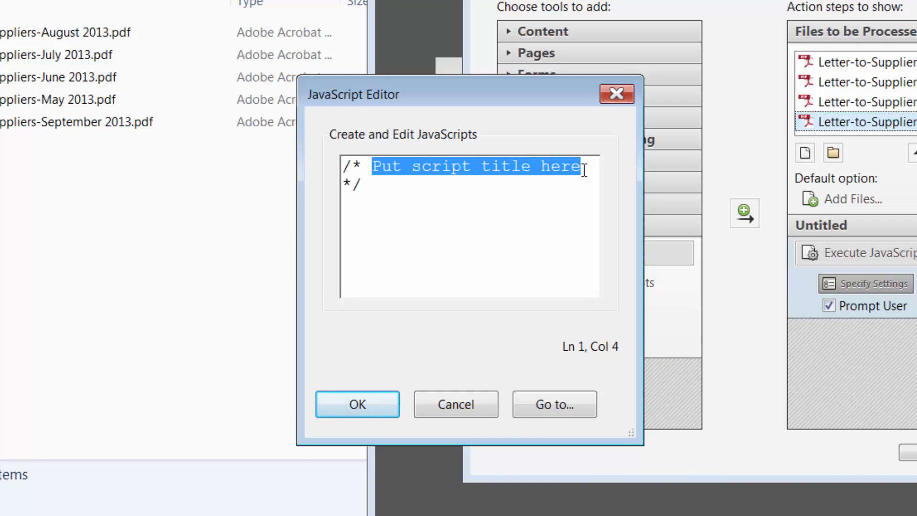
# Title the script 'Delete First Page' and enter this.deletePages(0); as its code
pyautogui.write('D */')
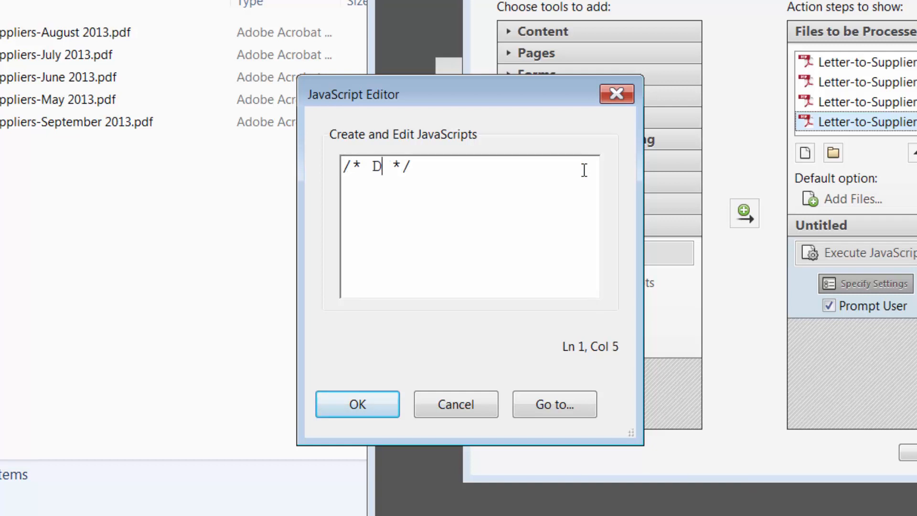
pyautogui.write('elete First Page')
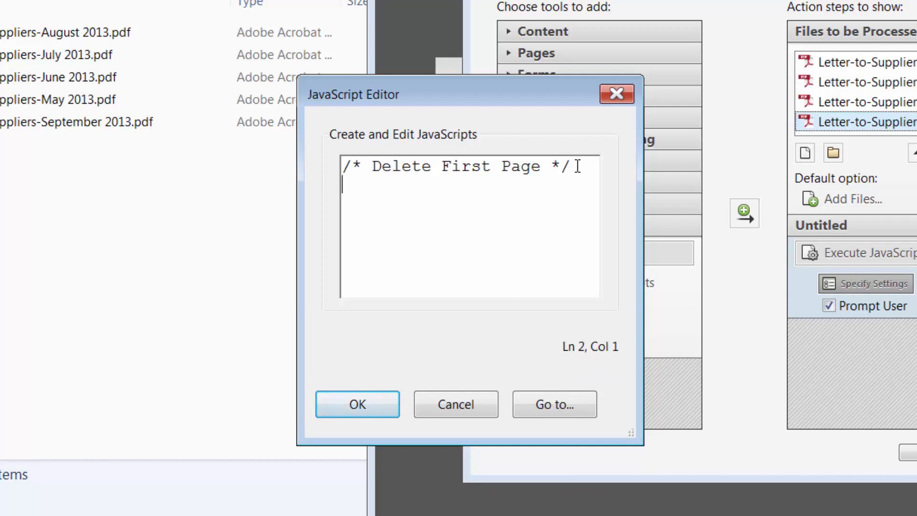
pyautogui.write('thi')
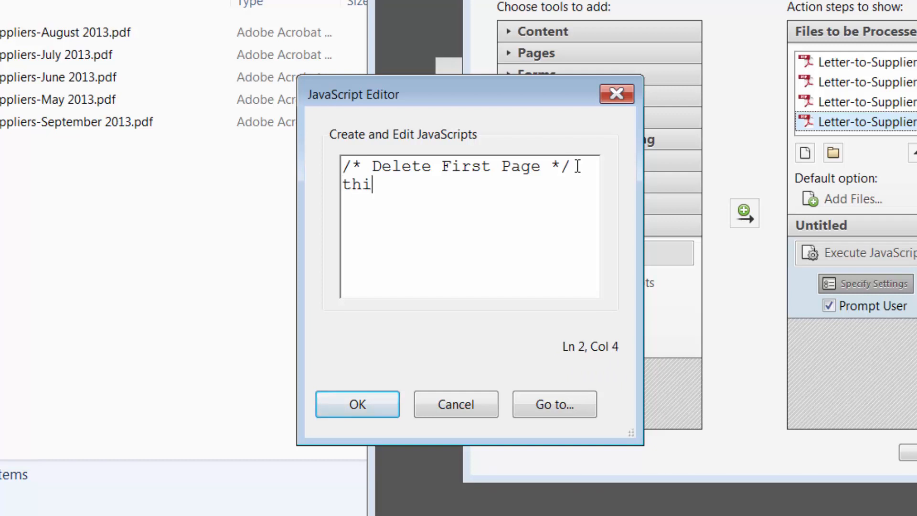
pyautogui.write('s.d')
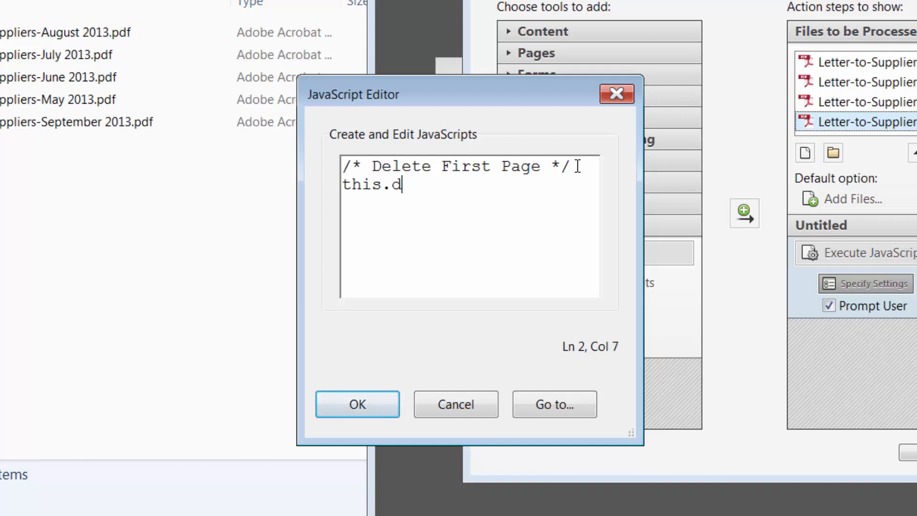
pyautogui.write('eletePa')
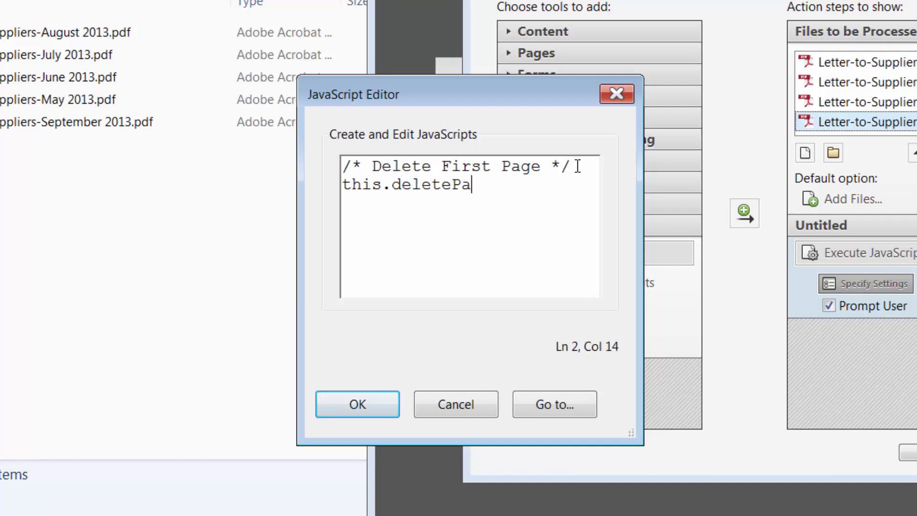
pyautogui.write('ges(')
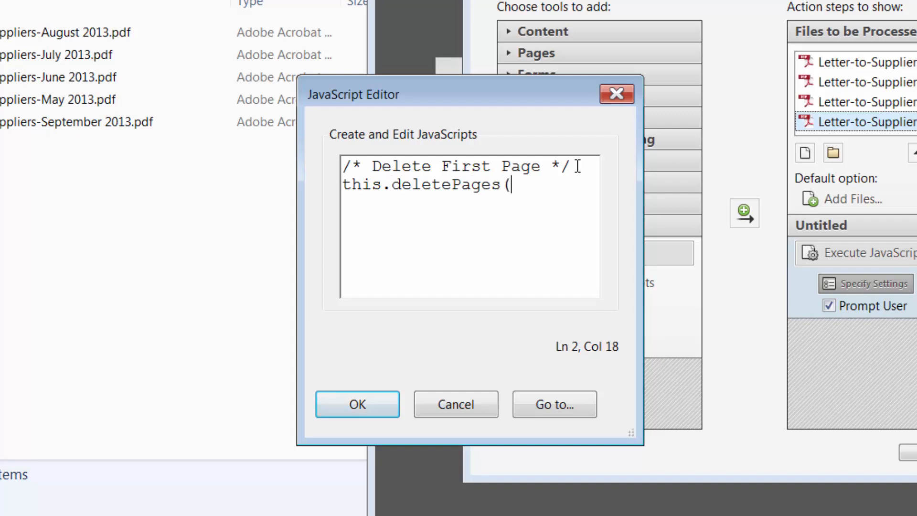
pyautogui.write('0)')
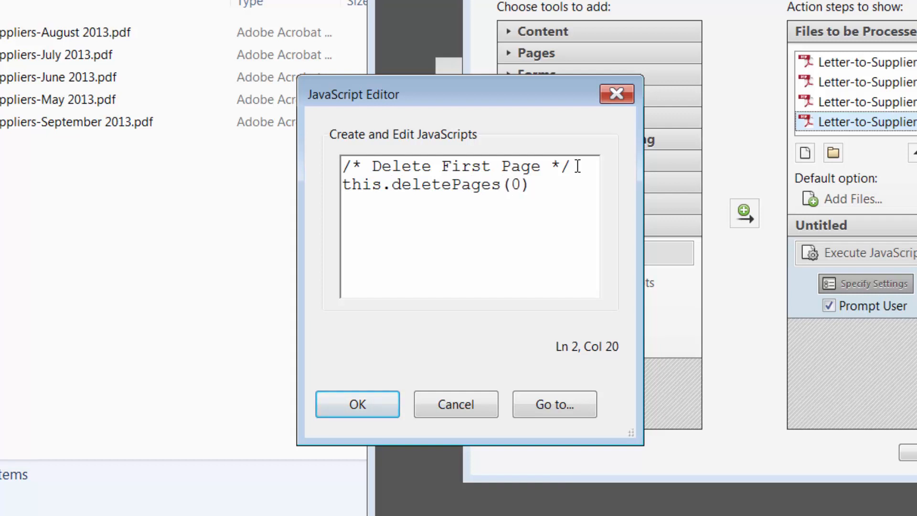
pyautogui.write(';')
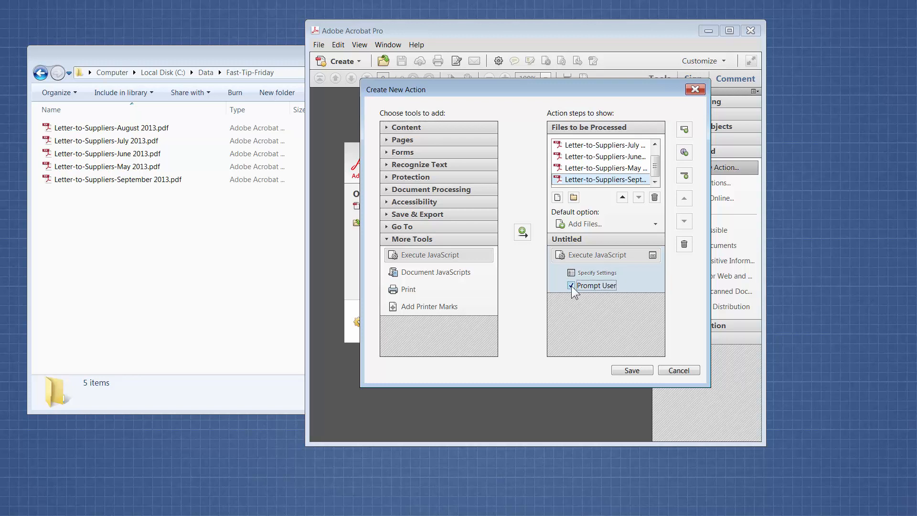
# Turn off Prompt User for the Execute JavaScript step
pyautogui.click(571, 285)
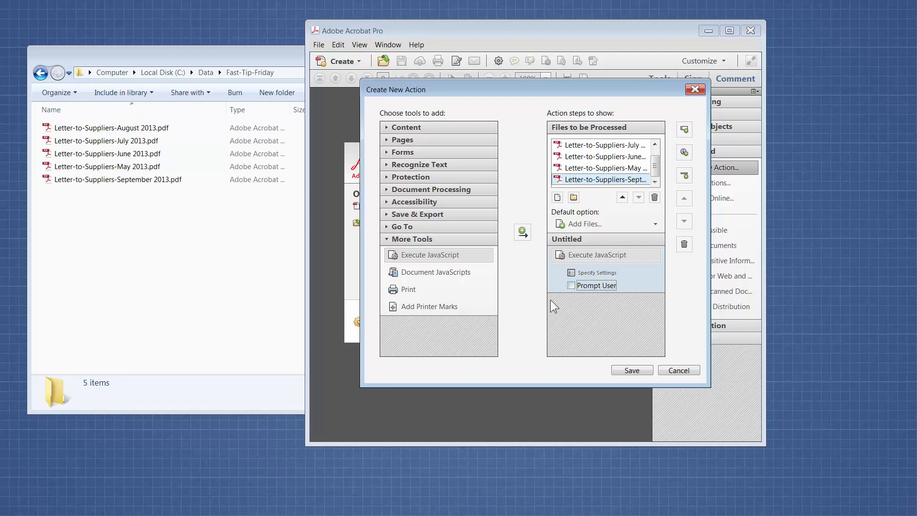
pyautogui.moveTo(545, 312)
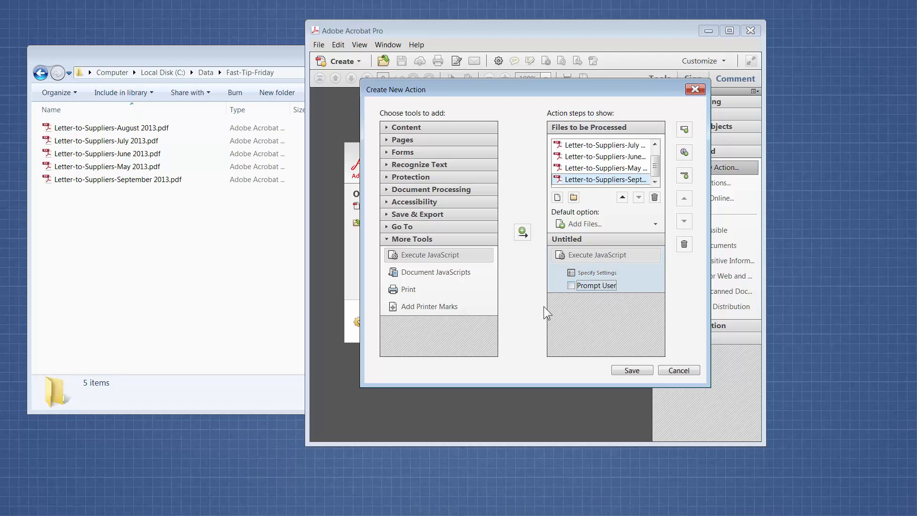
pyautogui.moveTo(536, 310)
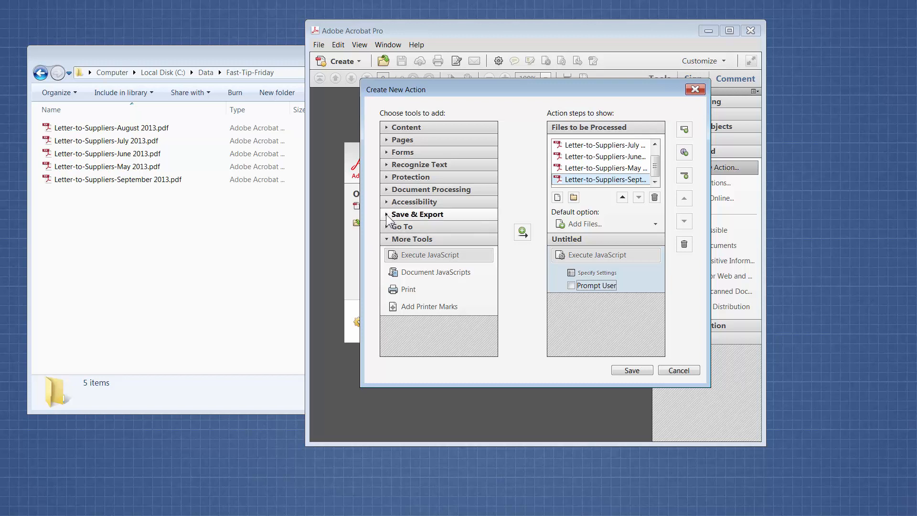
# Add a Save step from Save & Export and open its output options
pyautogui.click(418, 214)
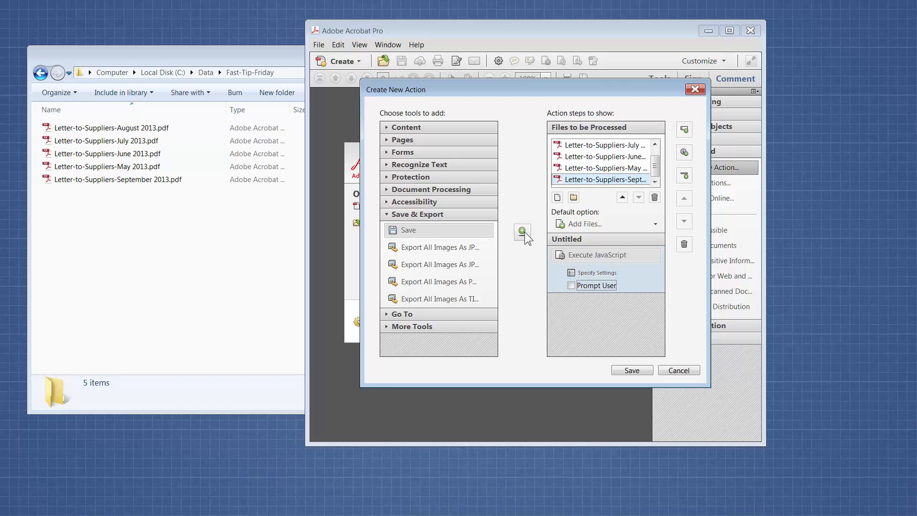
pyautogui.click(521, 232)
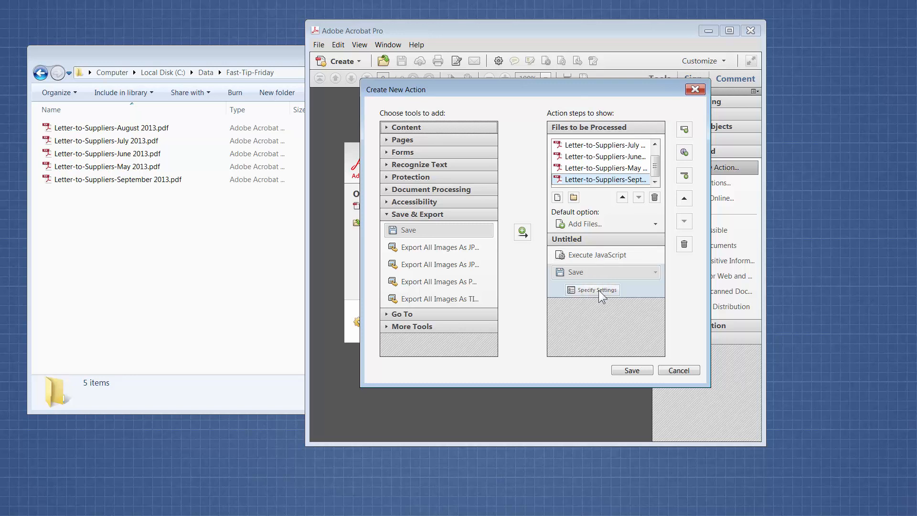
pyautogui.click(596, 289)
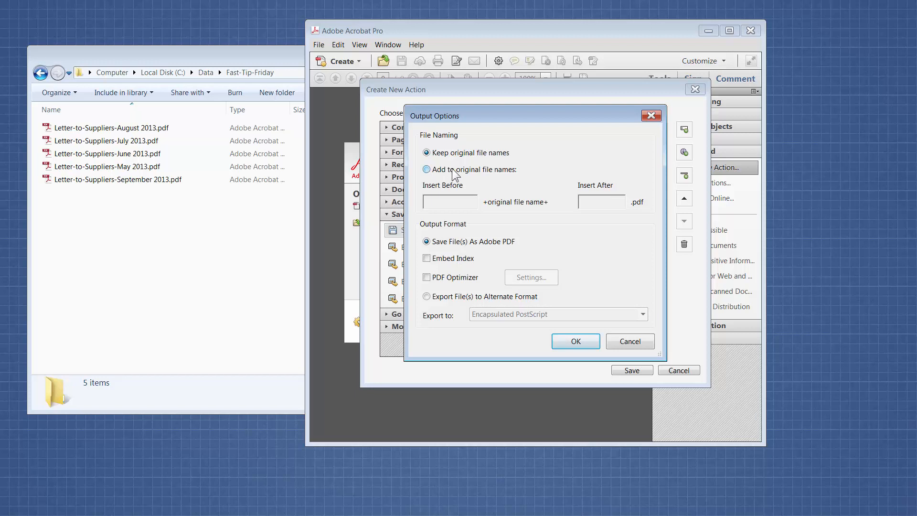
# Keep original file names in the Save step's output options and save the action
pyautogui.click(426, 169)
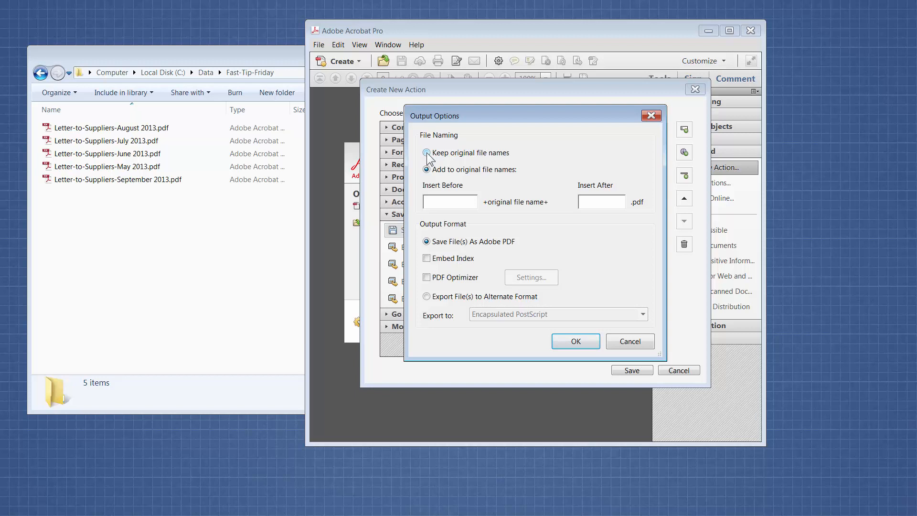
pyautogui.click(427, 153)
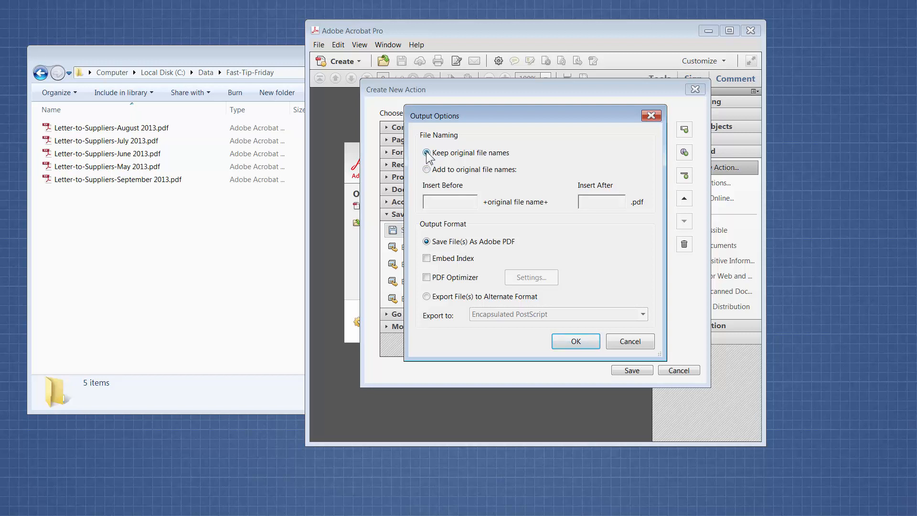
pyautogui.click(427, 153)
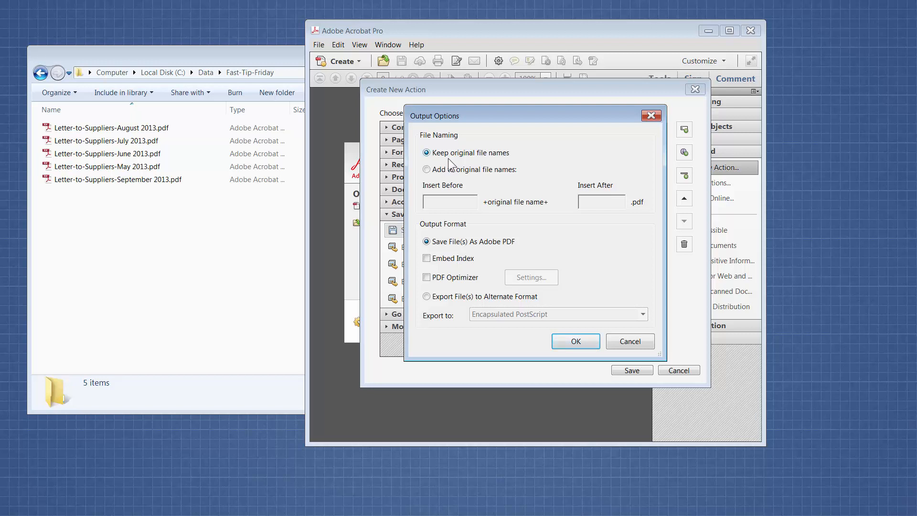
pyautogui.moveTo(454, 167)
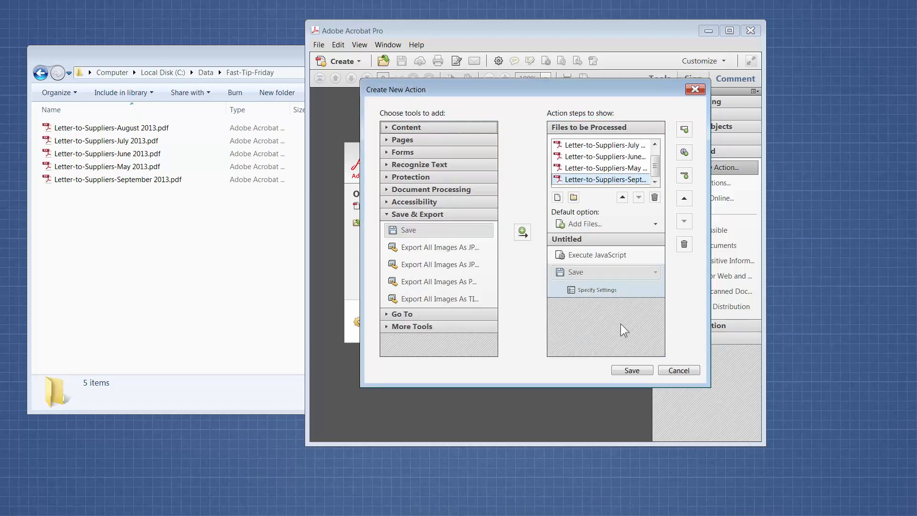
pyautogui.click(631, 369)
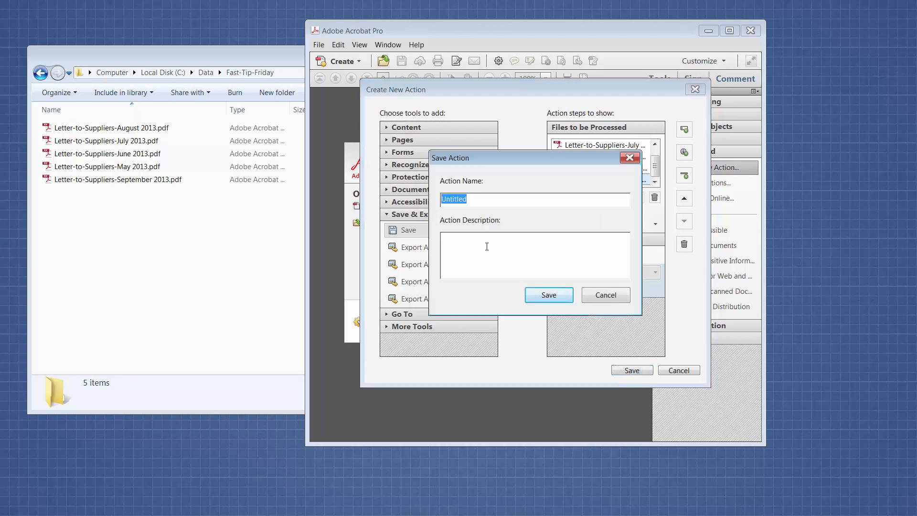
# Name the action 'Delete First Page', save it, and open it from the actions list
pyautogui.write('Delete First Page')
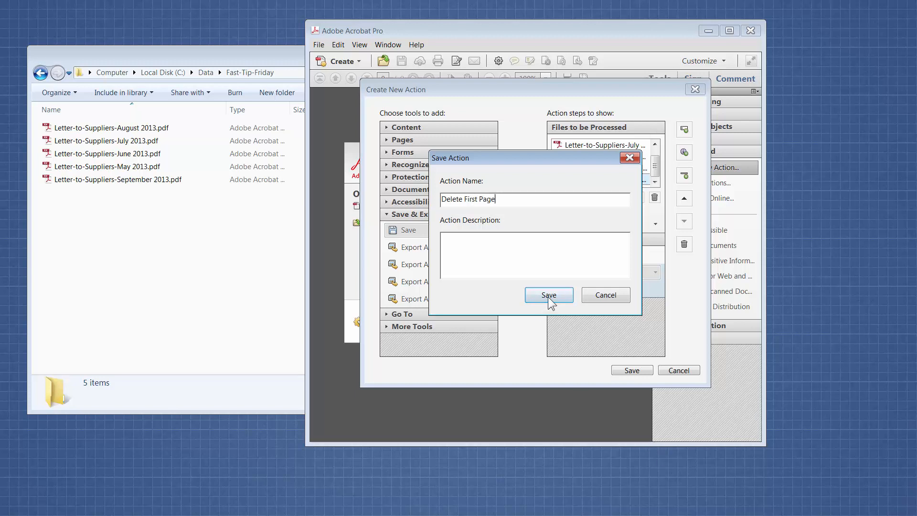
pyautogui.click(547, 294)
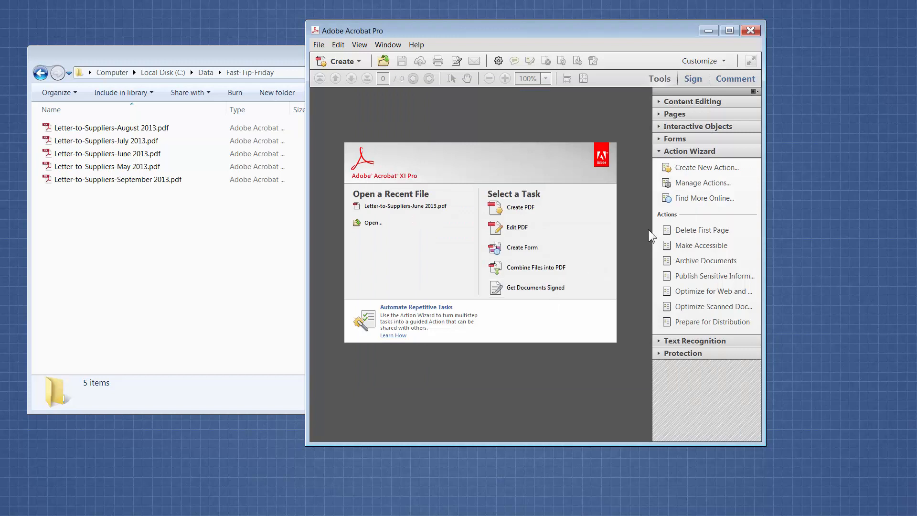
pyautogui.moveTo(702, 230)
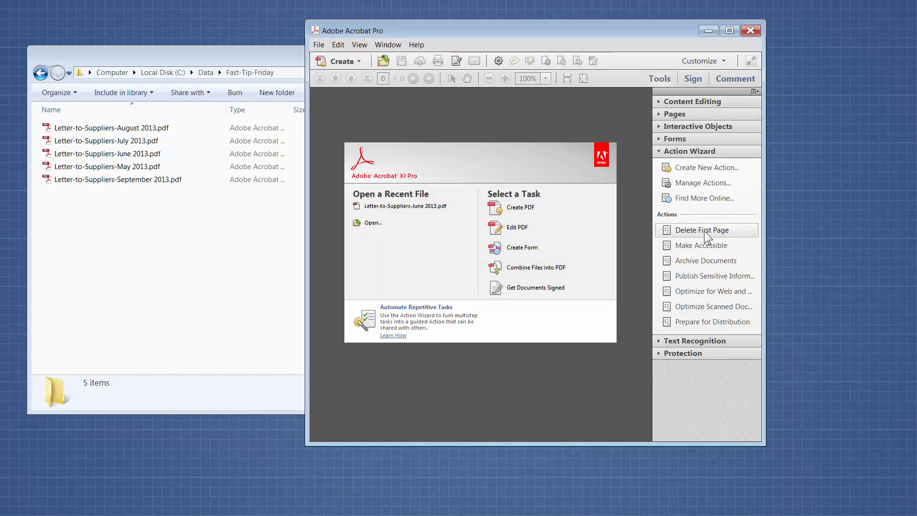
pyautogui.click(702, 229)
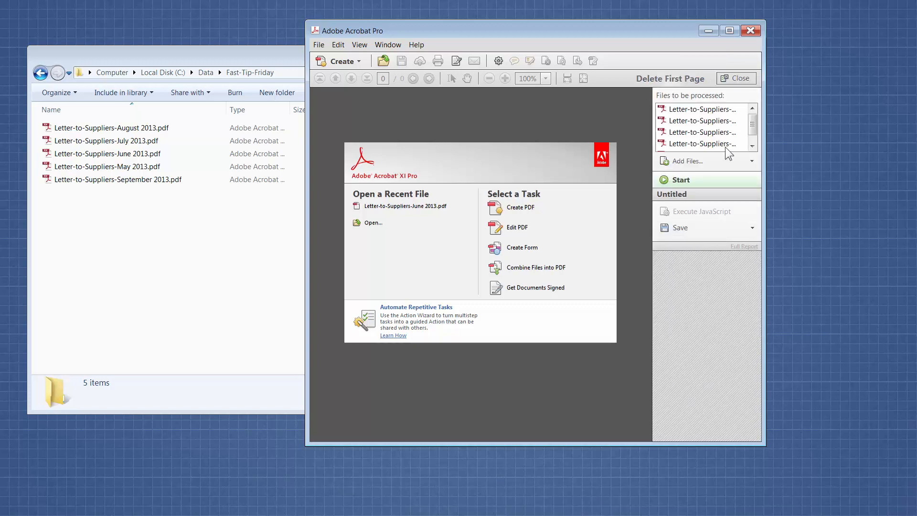
pyautogui.moveTo(728, 144)
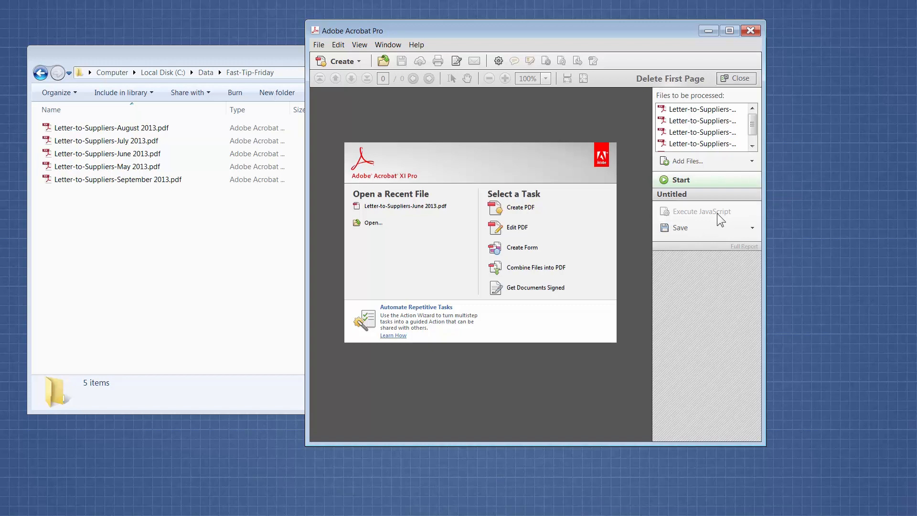
pyautogui.moveTo(721, 214)
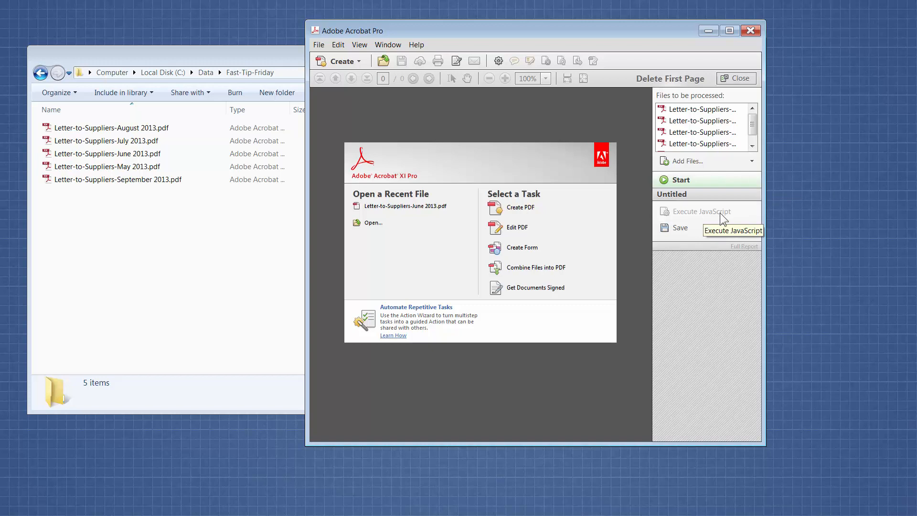
pyautogui.moveTo(680, 180)
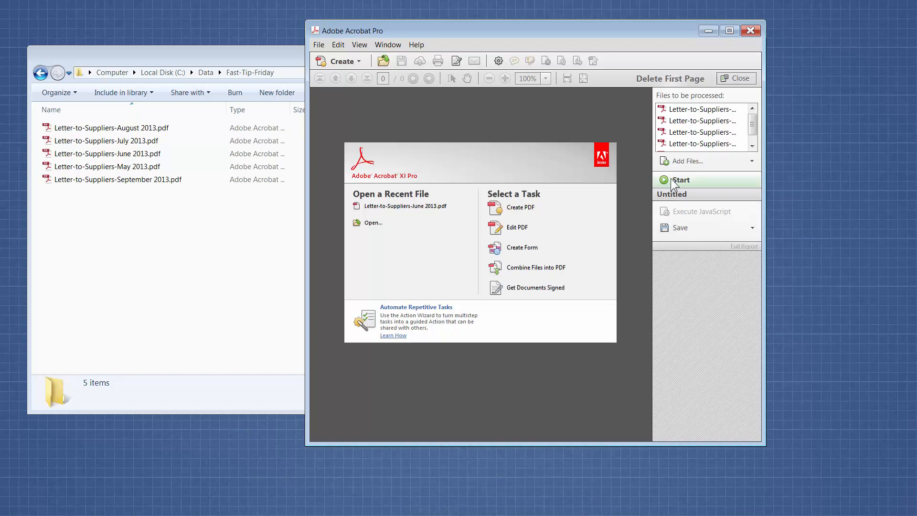
# Run the Delete First Page action on the listed supplier letters
pyautogui.click(680, 180)
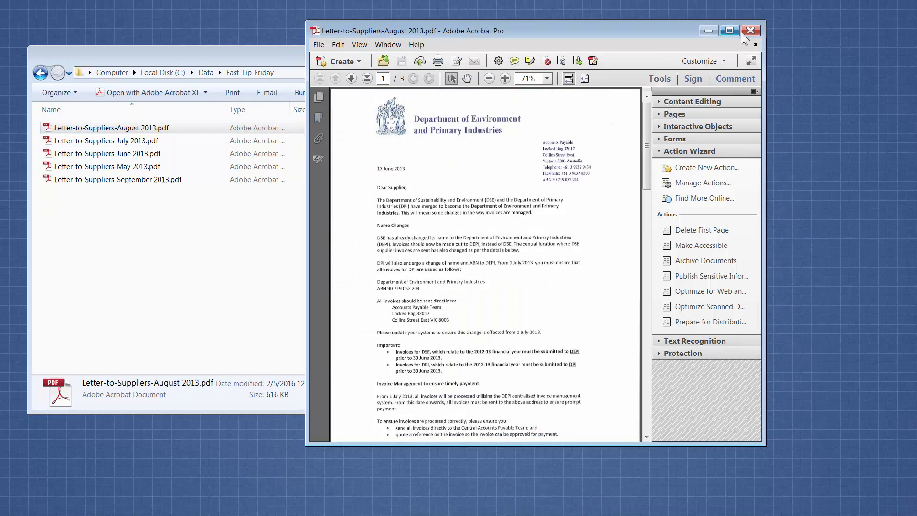
# Open the processed July and June letters to verify them, then relaunch Acrobat XI Pro
pyautogui.doubleClick(106, 141)
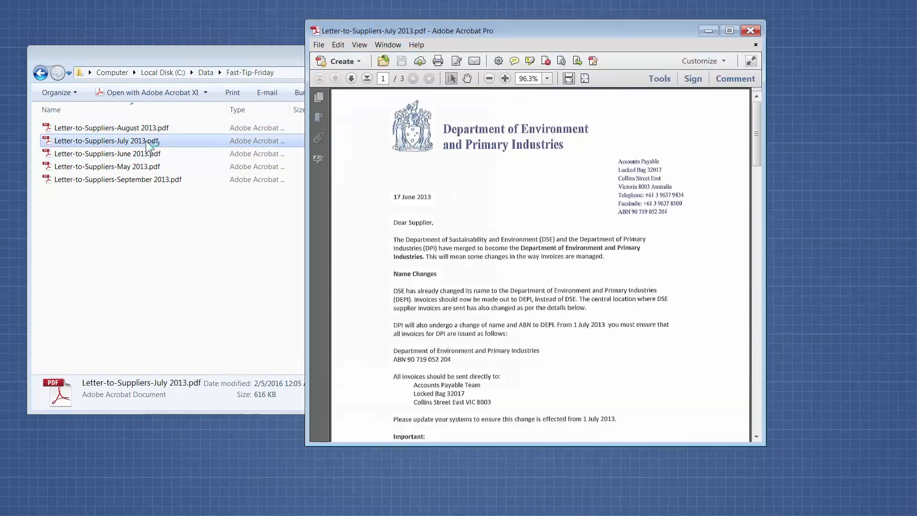
pyautogui.click(751, 31)
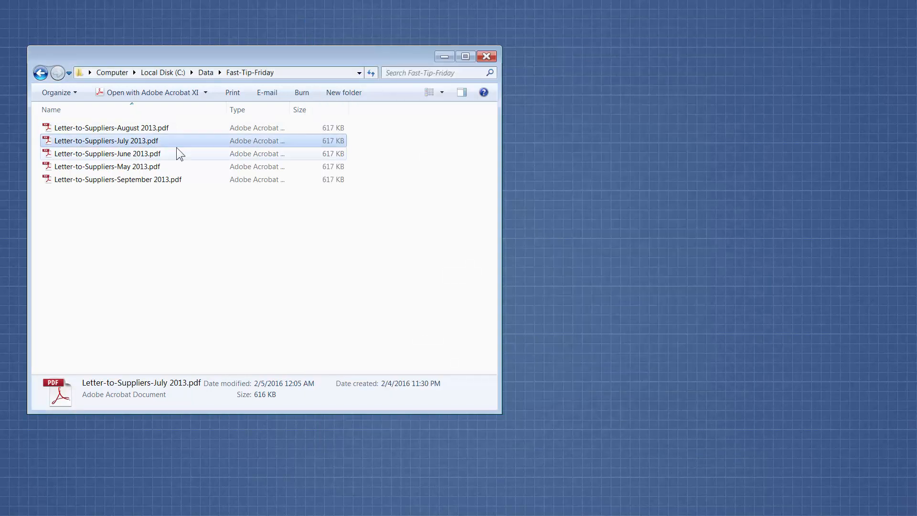
pyautogui.doubleClick(107, 153)
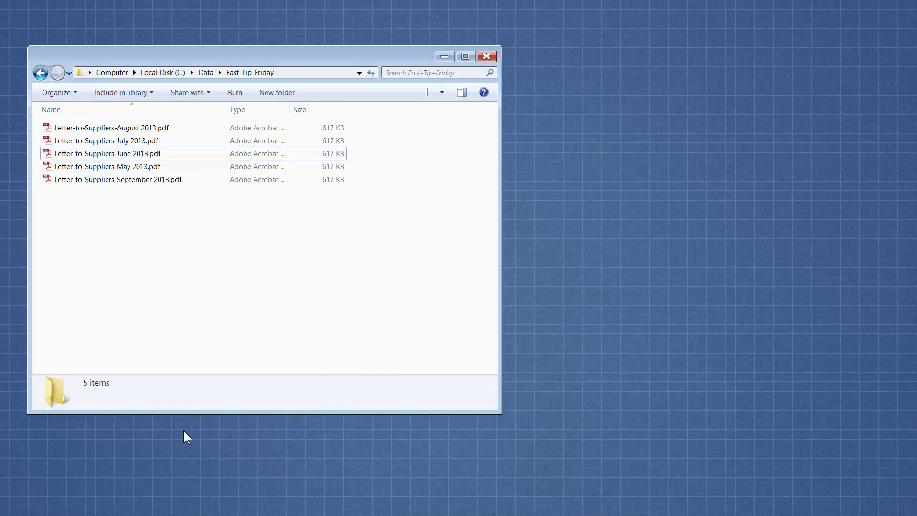
pyautogui.moveTo(160, 158)
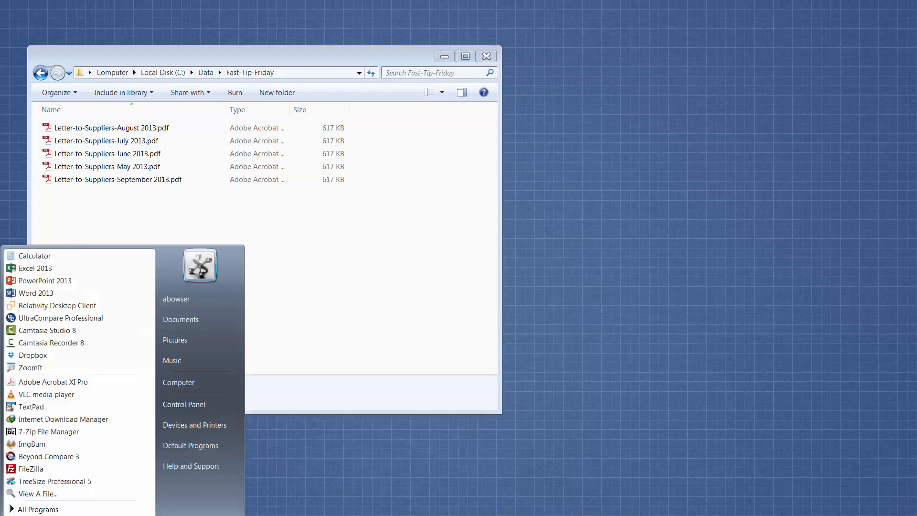
pyautogui.click(54, 381)
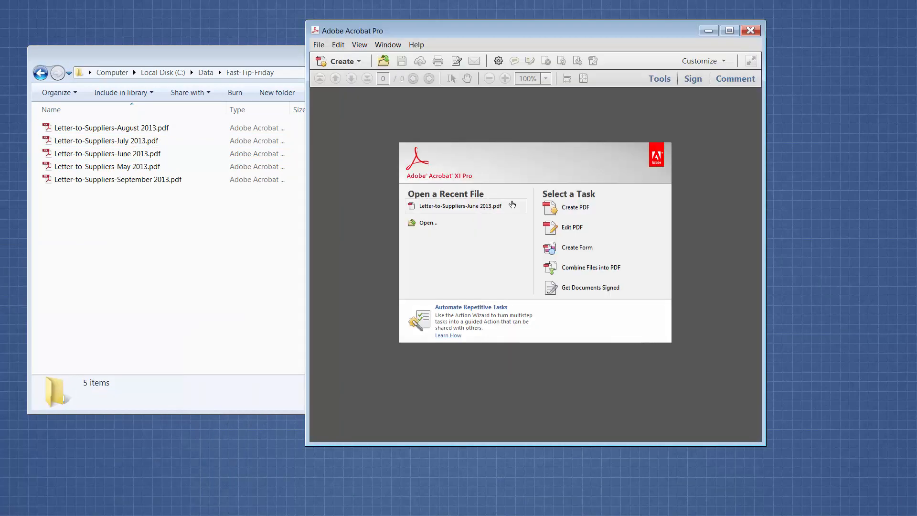
# Export the Delete First Page action from Manage Actions as Delete First Page.sequ
pyautogui.click(660, 78)
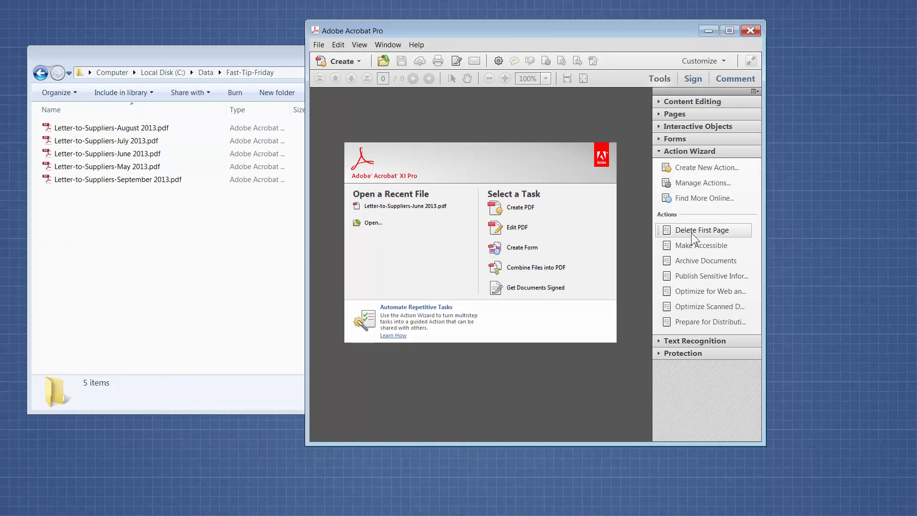
pyautogui.moveTo(700, 198)
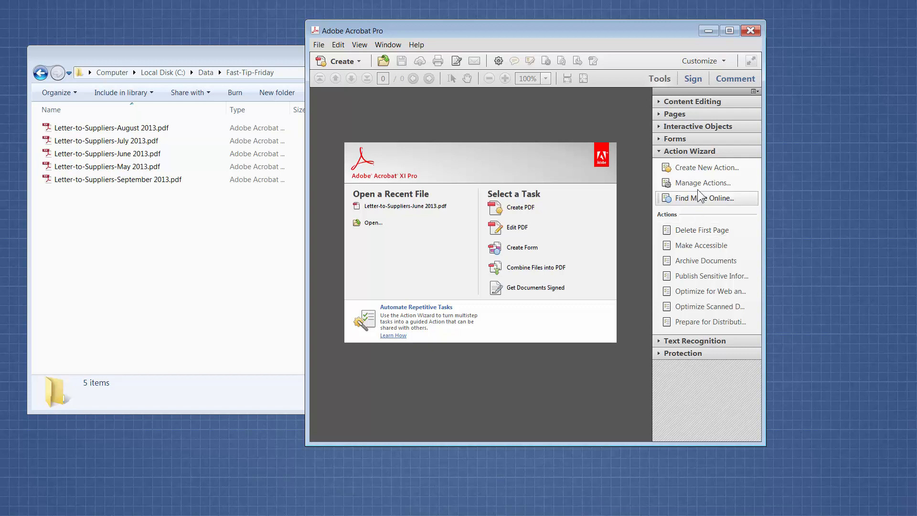
pyautogui.click(702, 182)
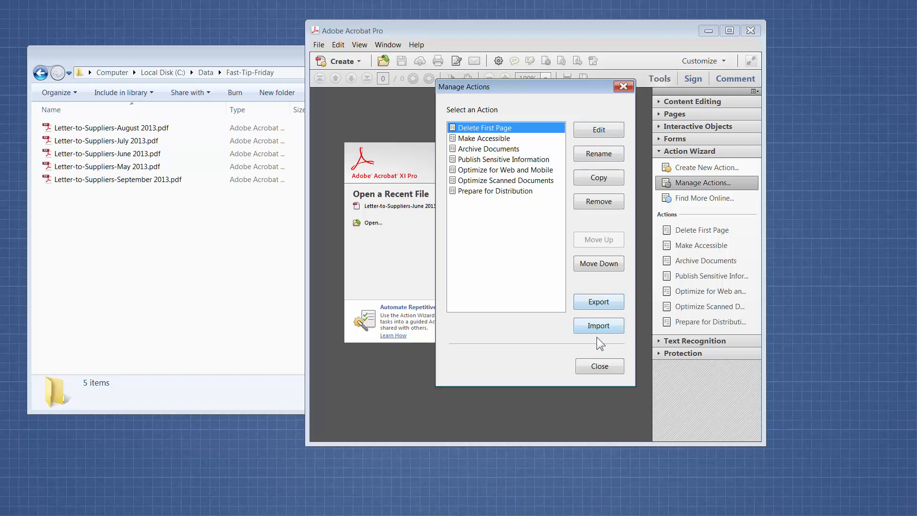
pyautogui.click(597, 302)
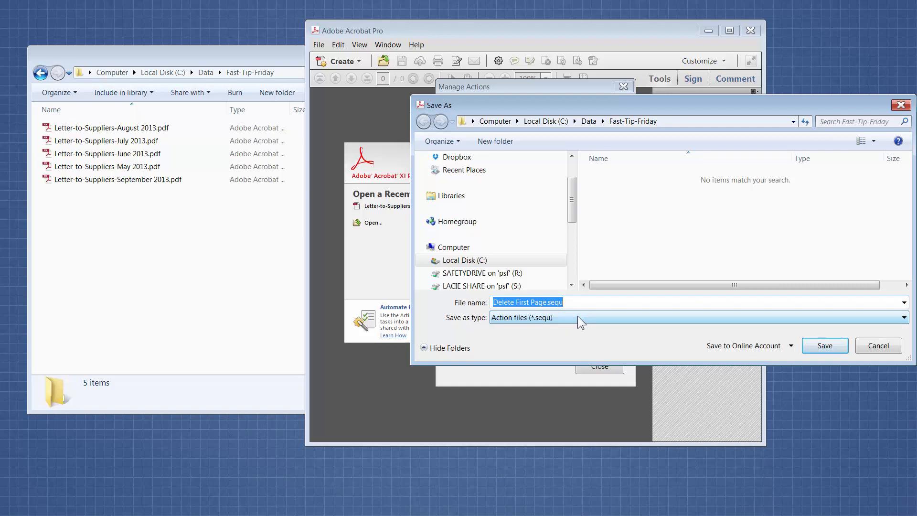
pyautogui.moveTo(677, 357)
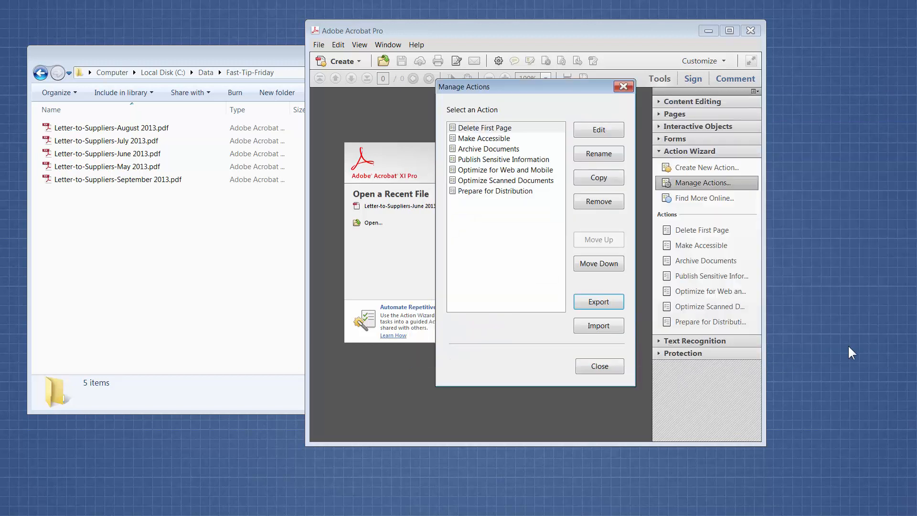
# Open the action import dialog, cancel without importing, and close Manage Actions
pyautogui.click(599, 325)
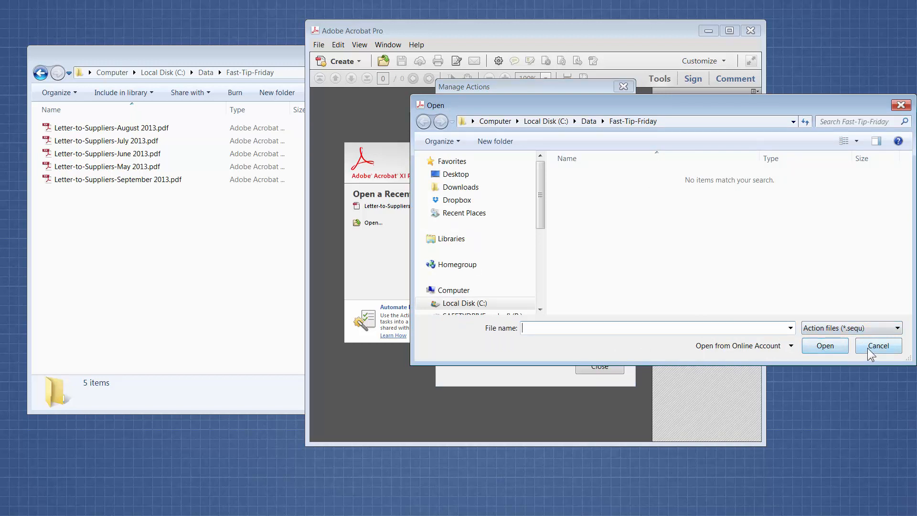
pyautogui.click(877, 345)
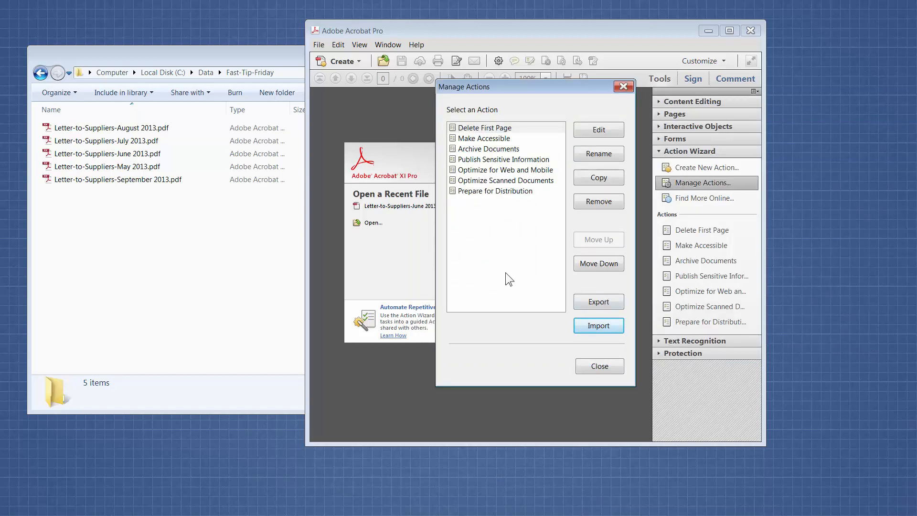
pyautogui.moveTo(532, 301)
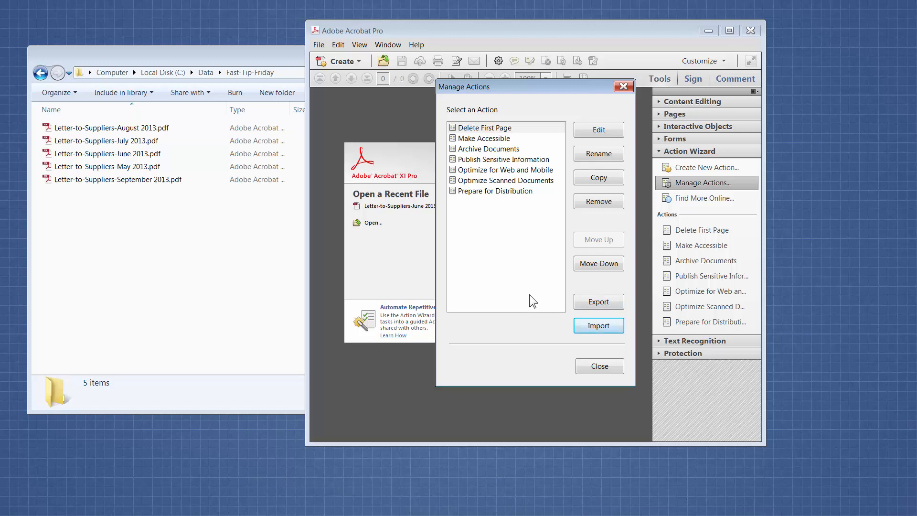
pyautogui.click(599, 365)
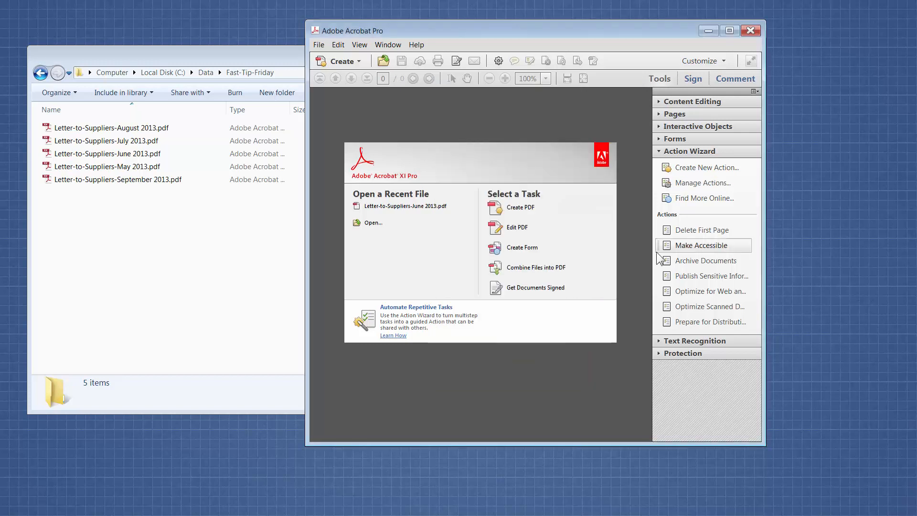
pyautogui.rightClick(702, 237)
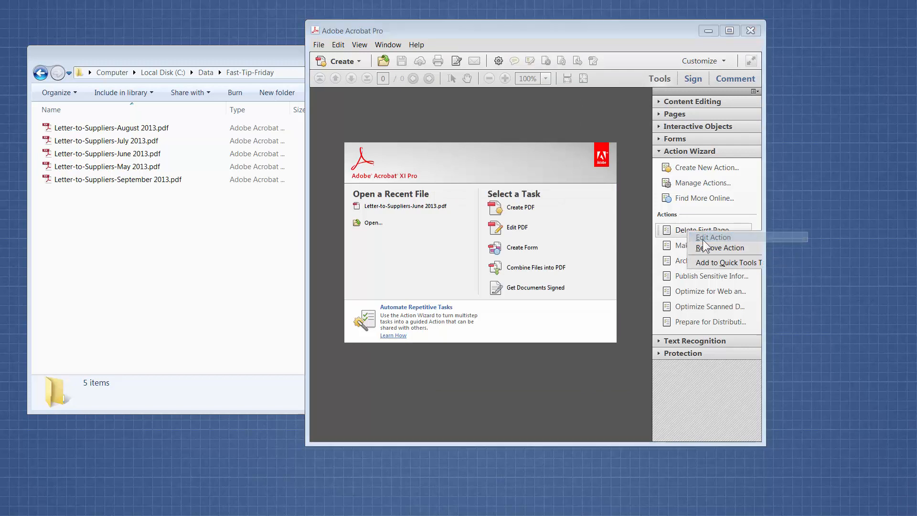
pyautogui.click(714, 237)
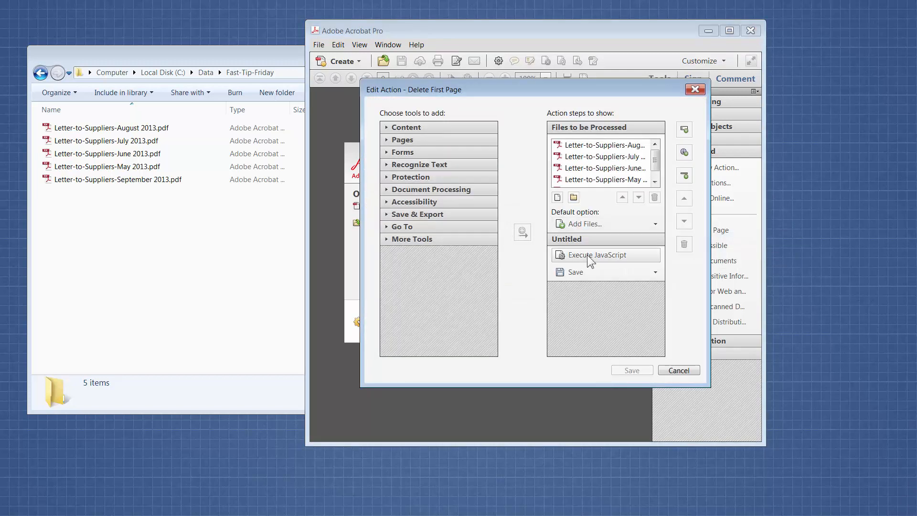
pyautogui.click(596, 255)
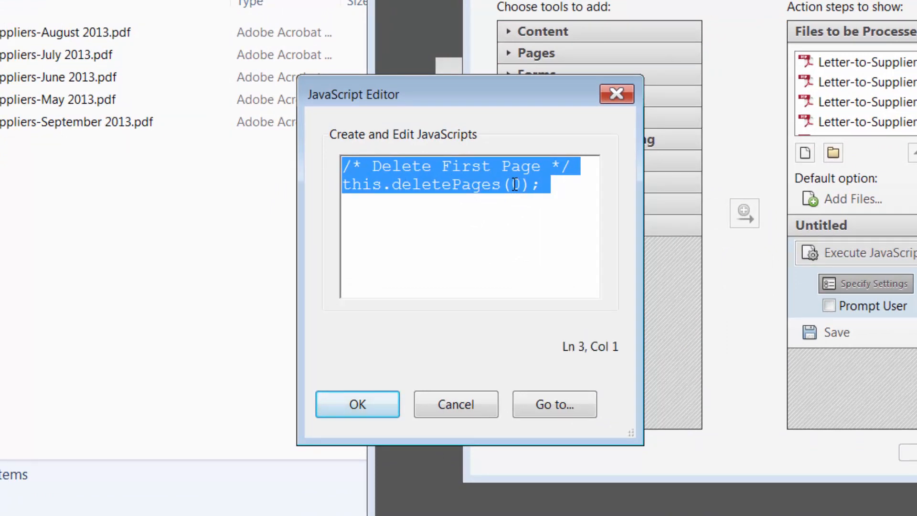
pyautogui.click(521, 185)
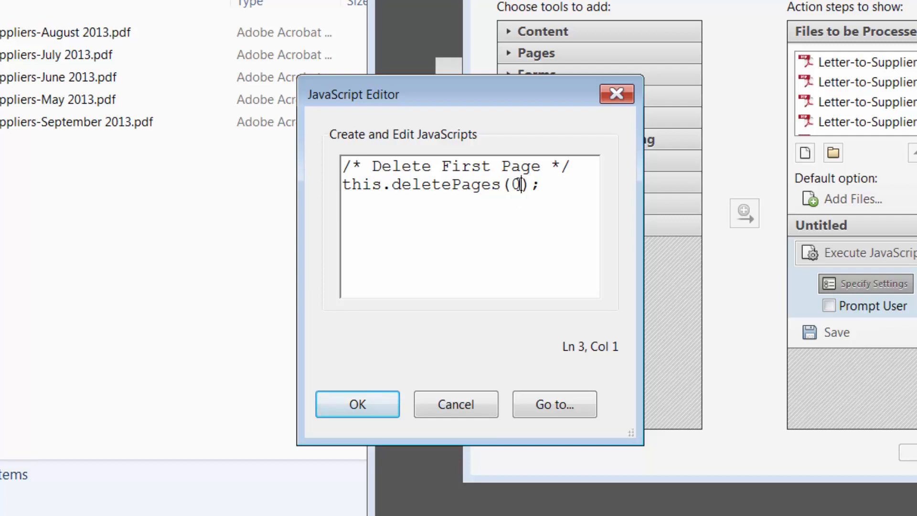
pyautogui.doubleClick(515, 185)
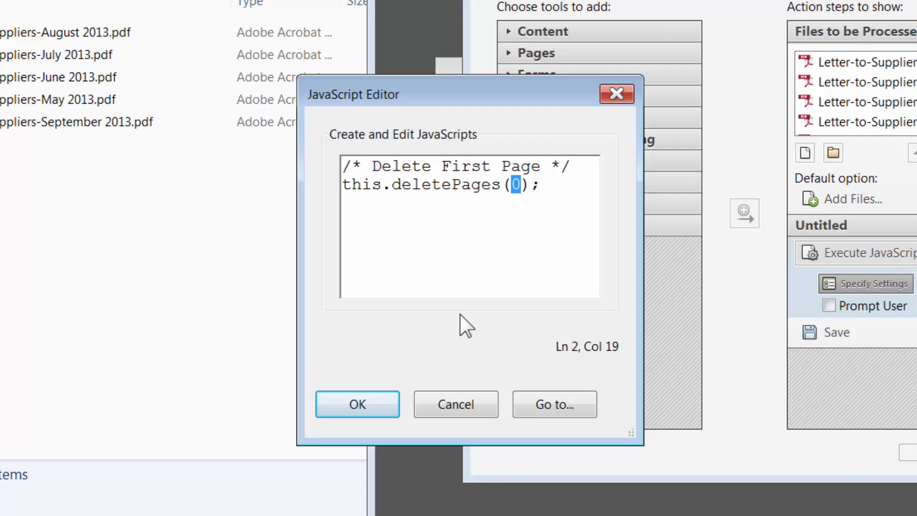
pyautogui.click(357, 404)
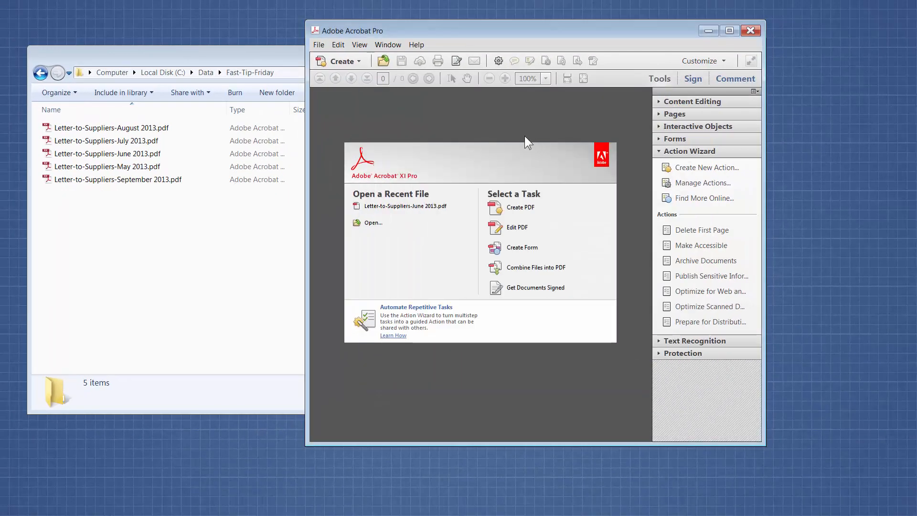
pyautogui.moveTo(468, 136)
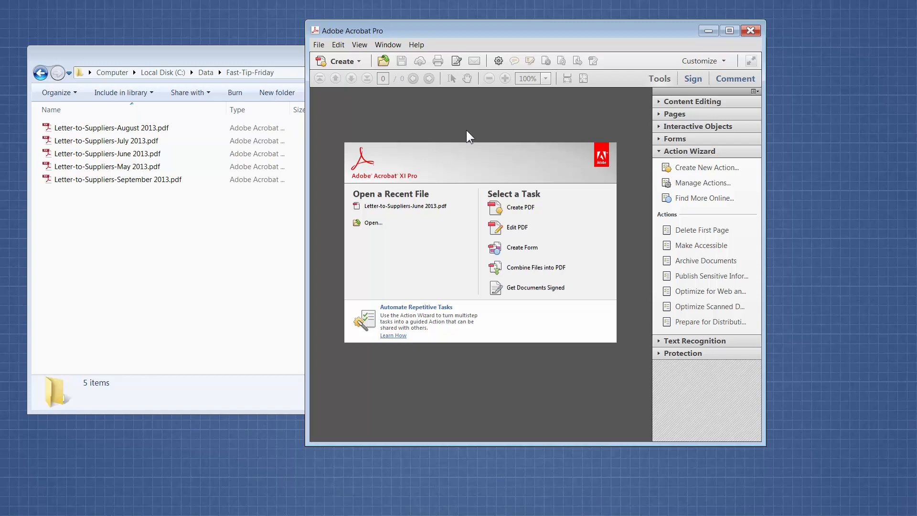